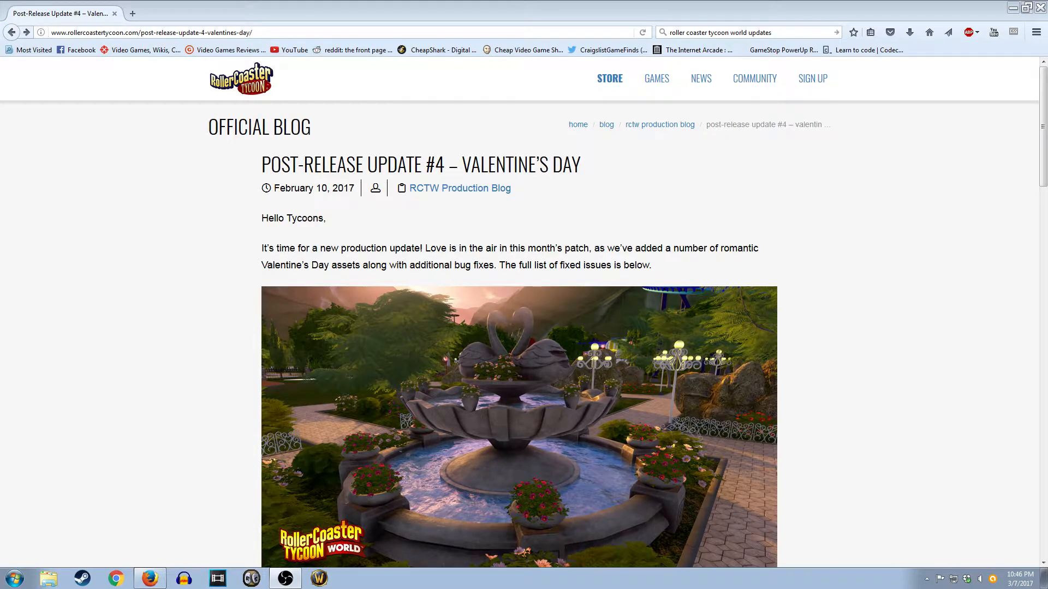
mouse_move(866, 285)
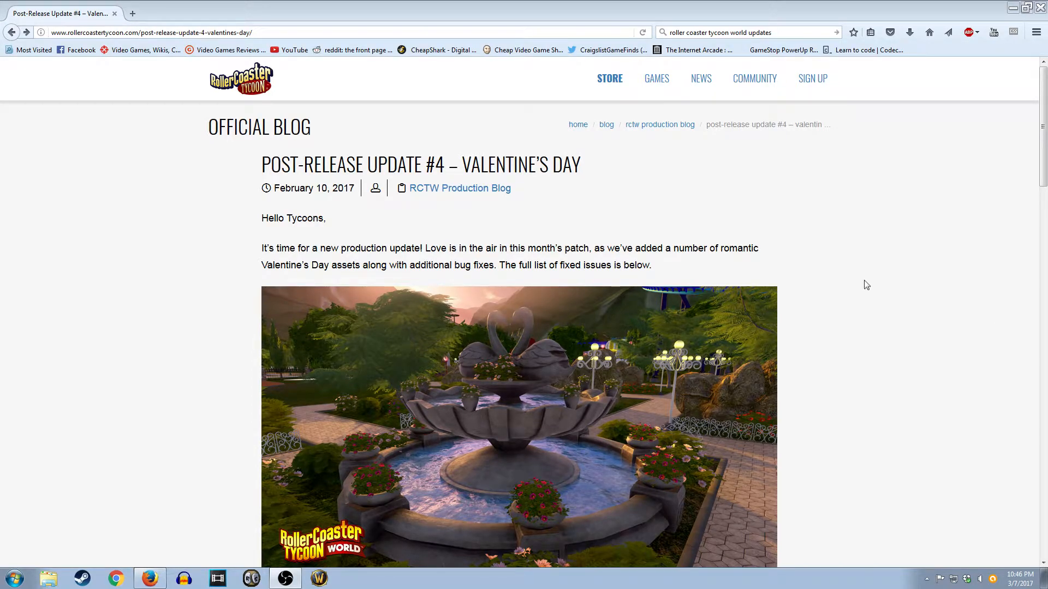
mouse_move(859, 232)
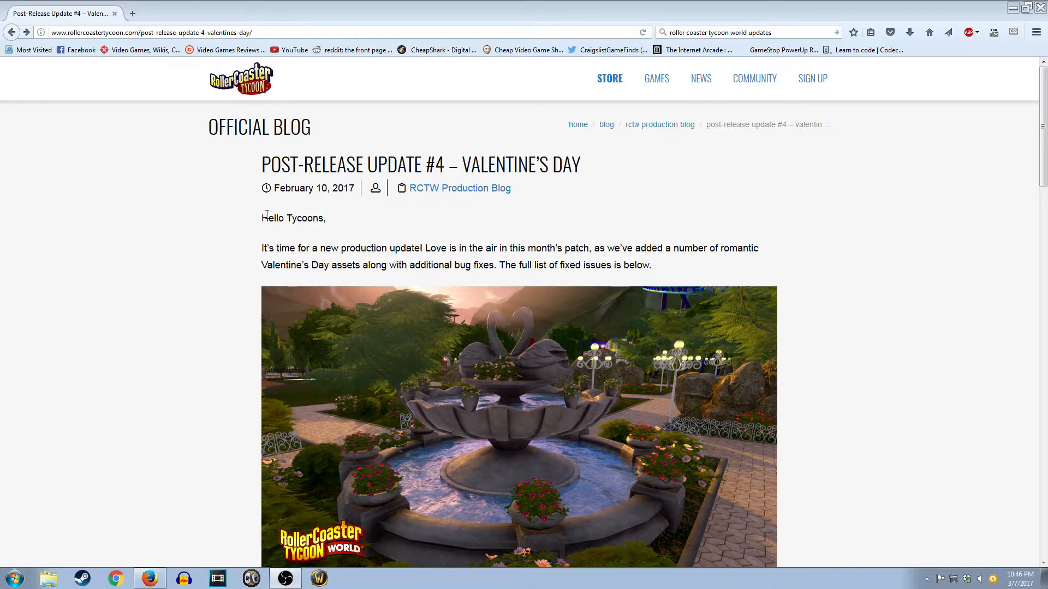
Reopen the Valentine's Day update post and scroll to its New Valentine's Items list.
scroll("down", 3)
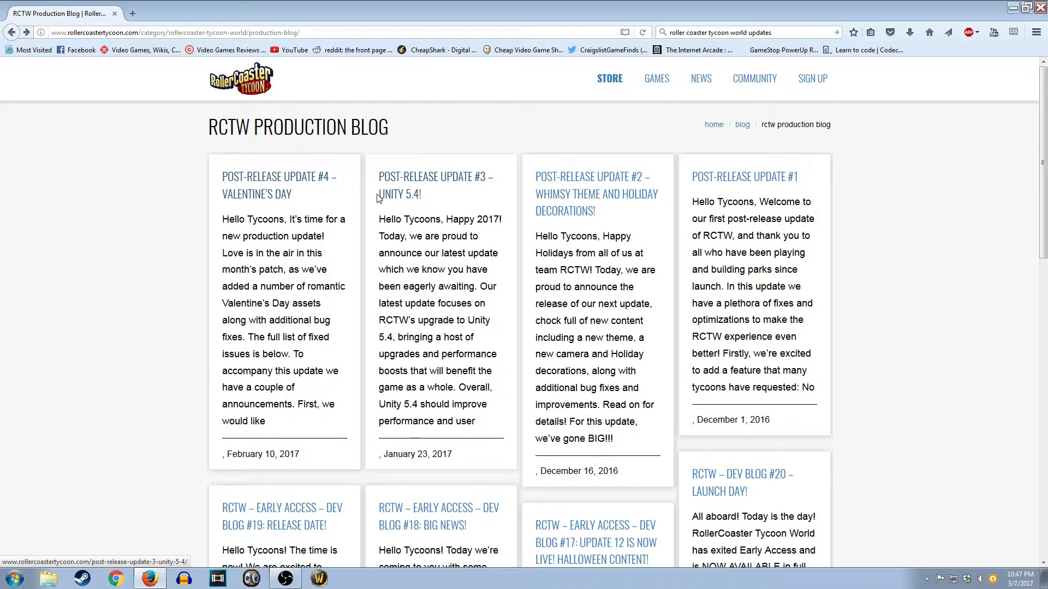
left_click(276, 186)
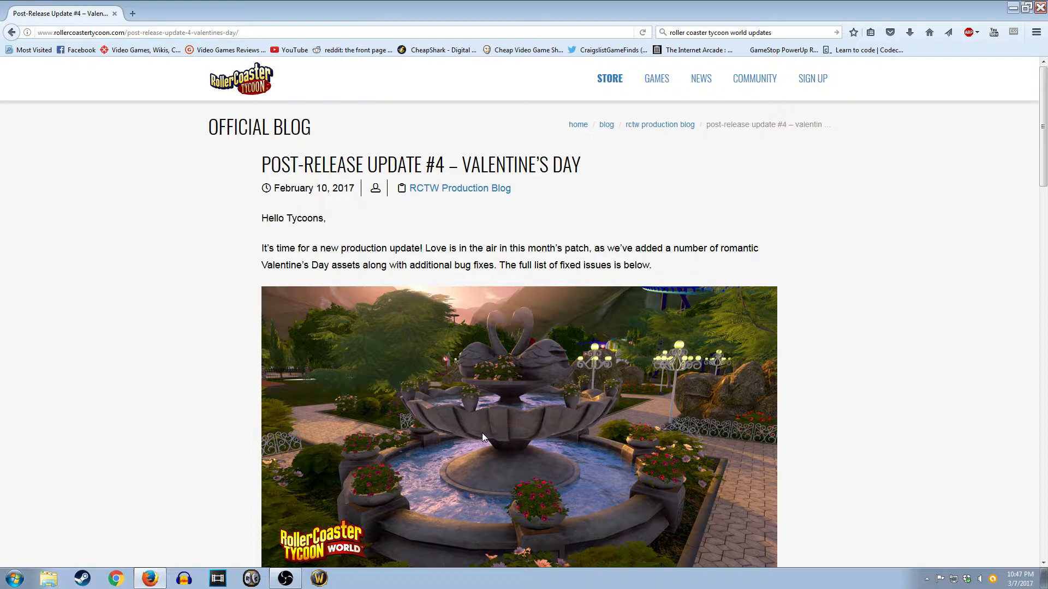
scroll("down", 3)
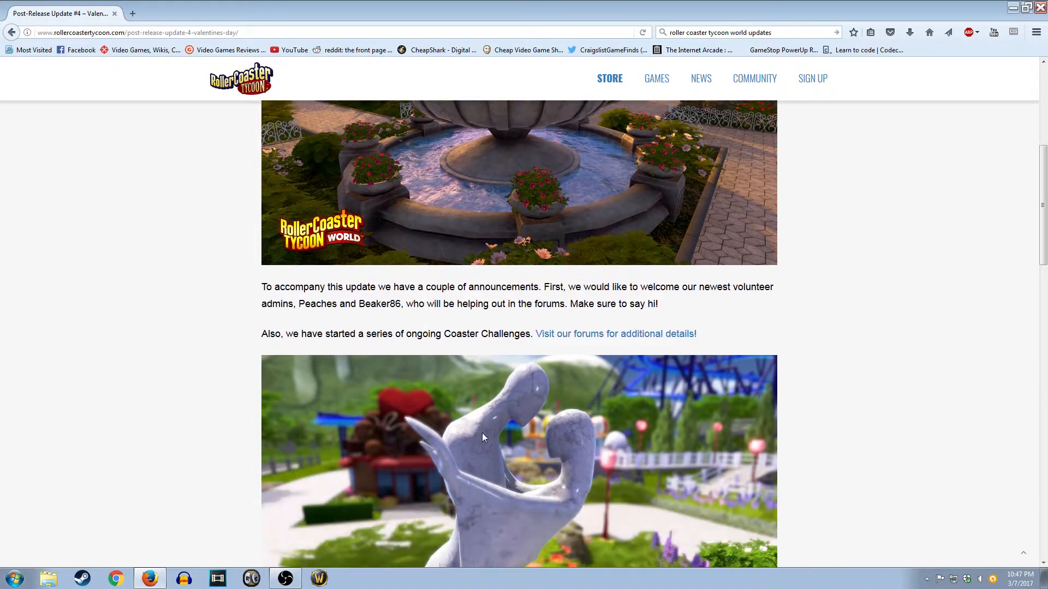
scroll("up", 3)
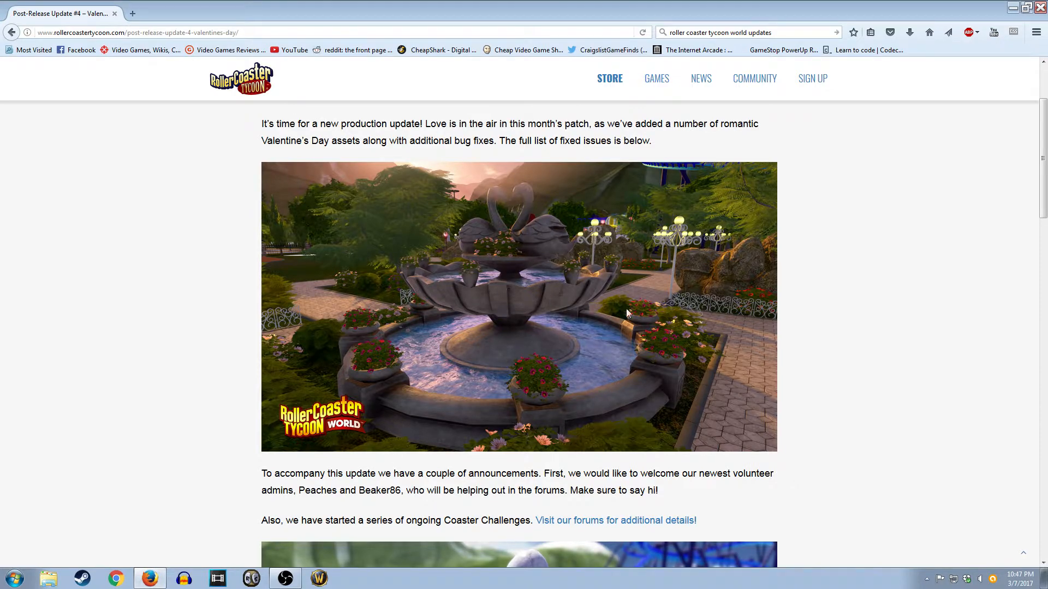
mouse_move(498, 388)
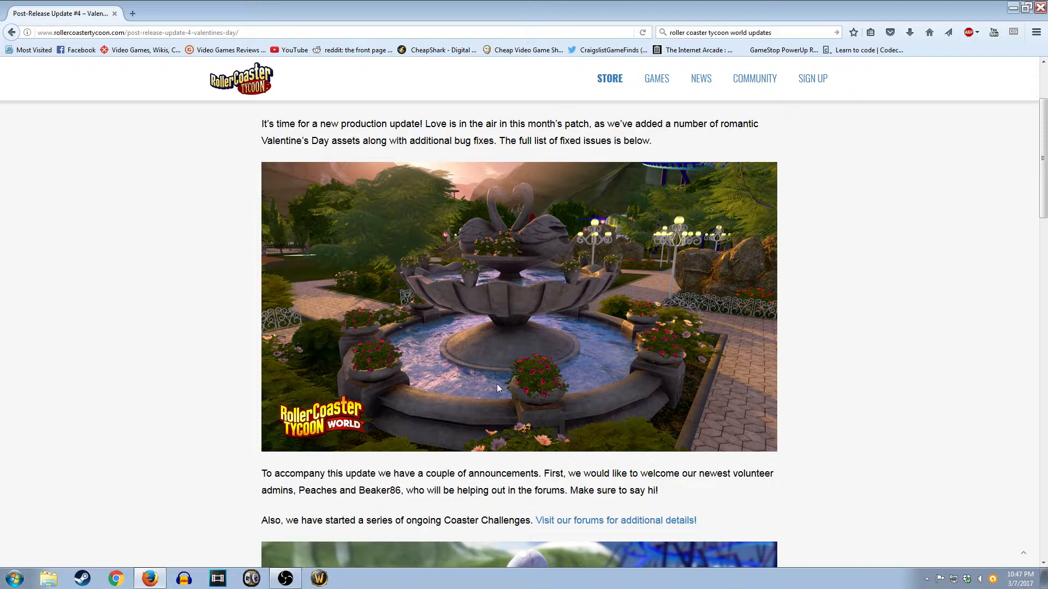
mouse_move(528, 409)
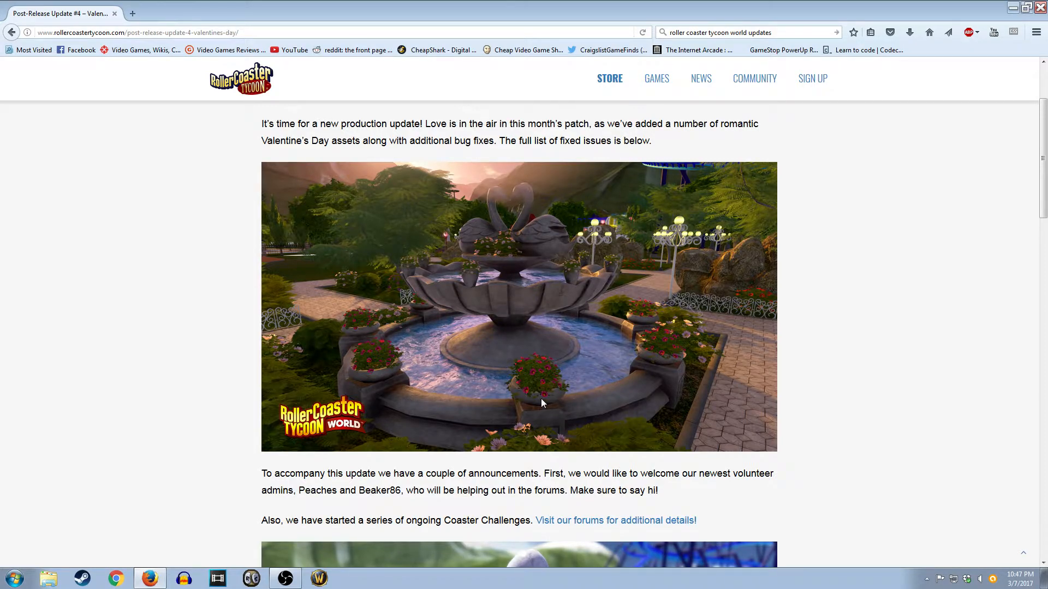
scroll("up", 3)
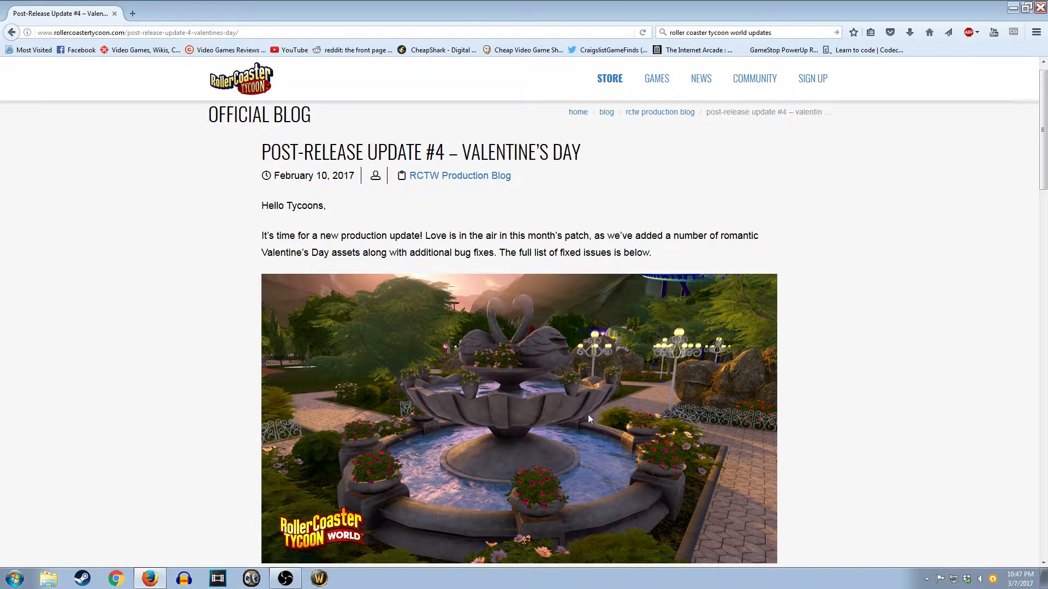
scroll("down", 3)
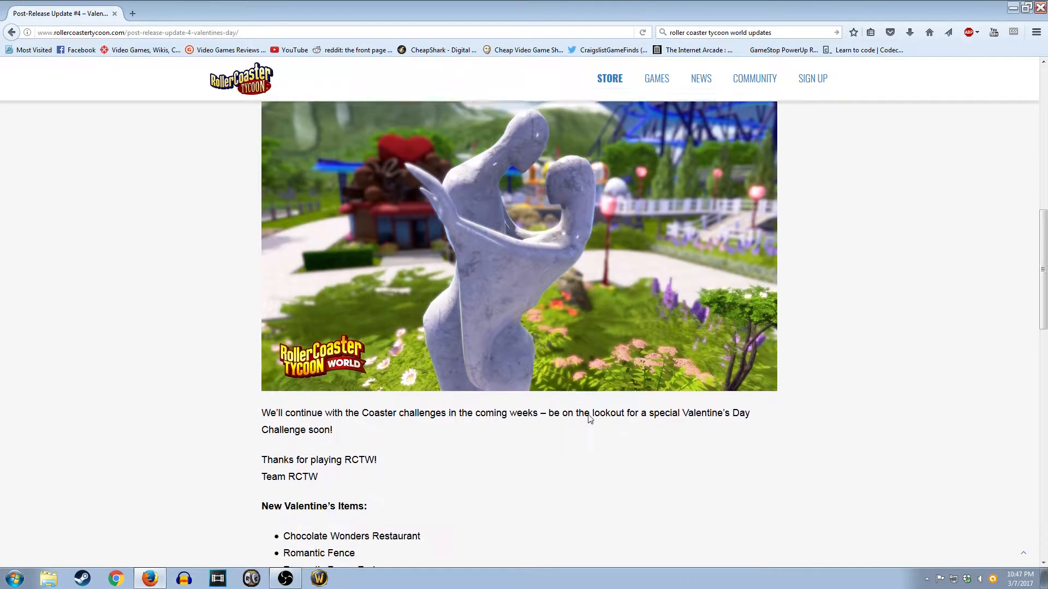
scroll("down", 3)
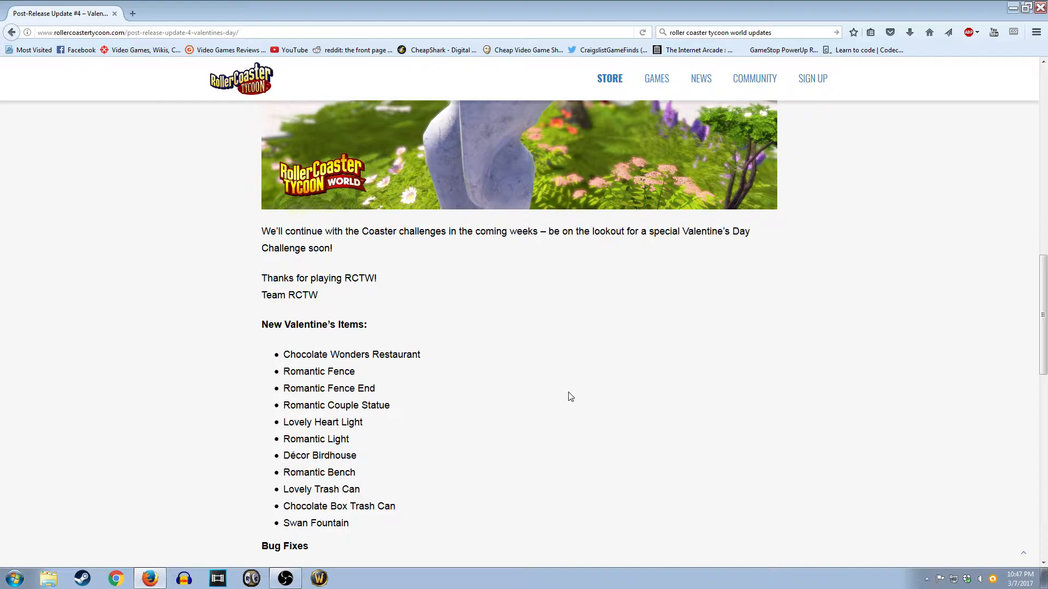
Scroll past the new items to the Bug Fixes list with Blocker, Crash, Pathing and Scenery entries.
scroll("down", 3)
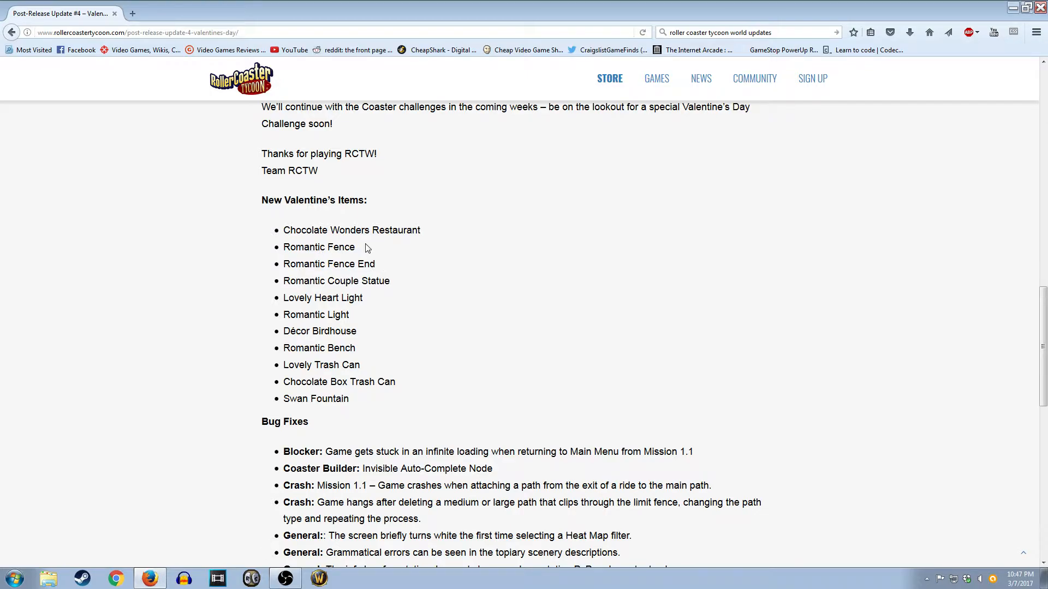
mouse_move(328, 270)
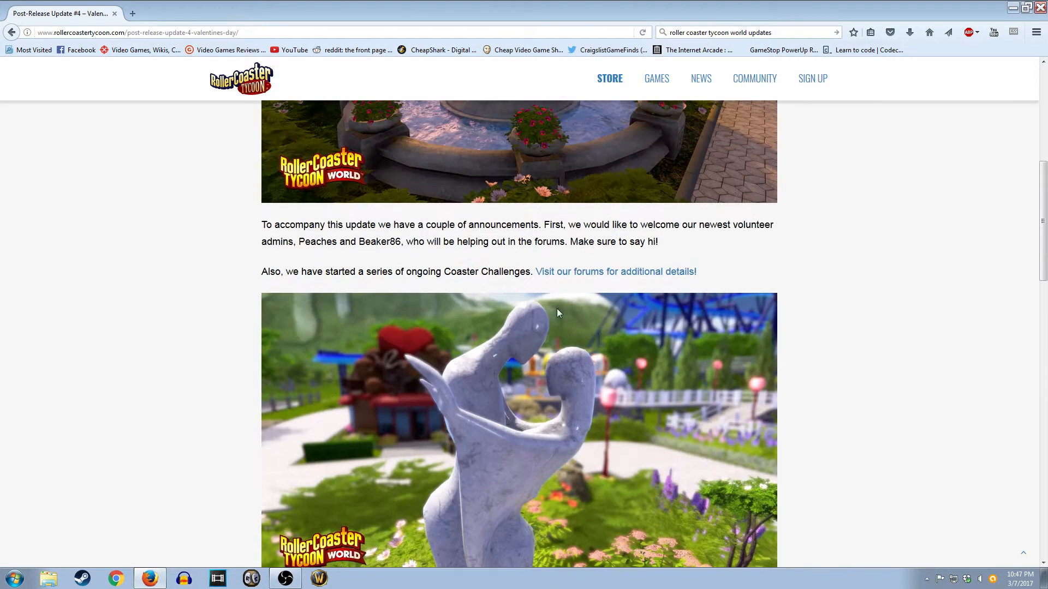
mouse_move(434, 488)
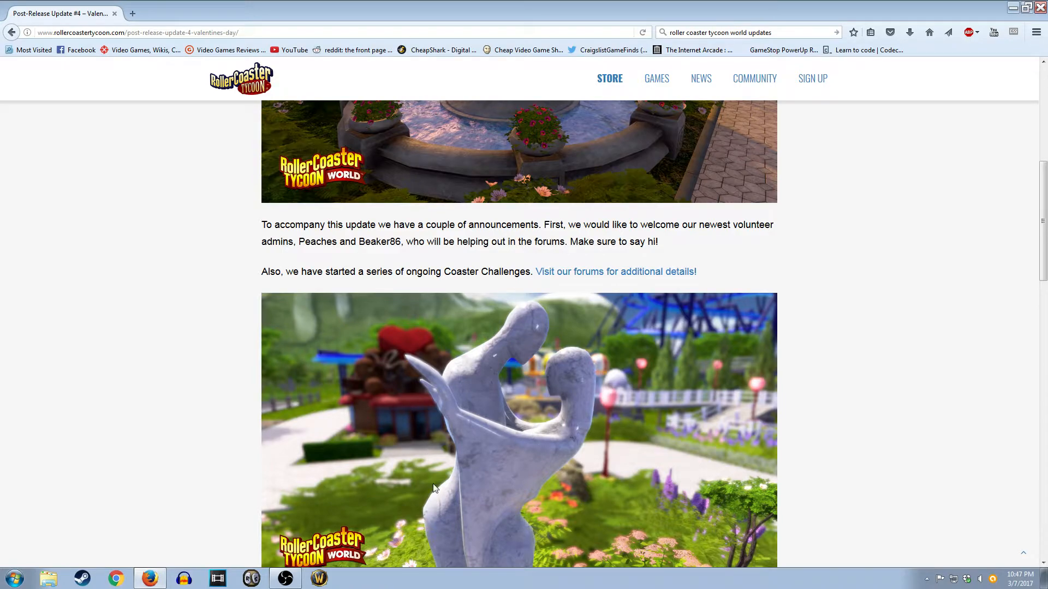
mouse_move(423, 440)
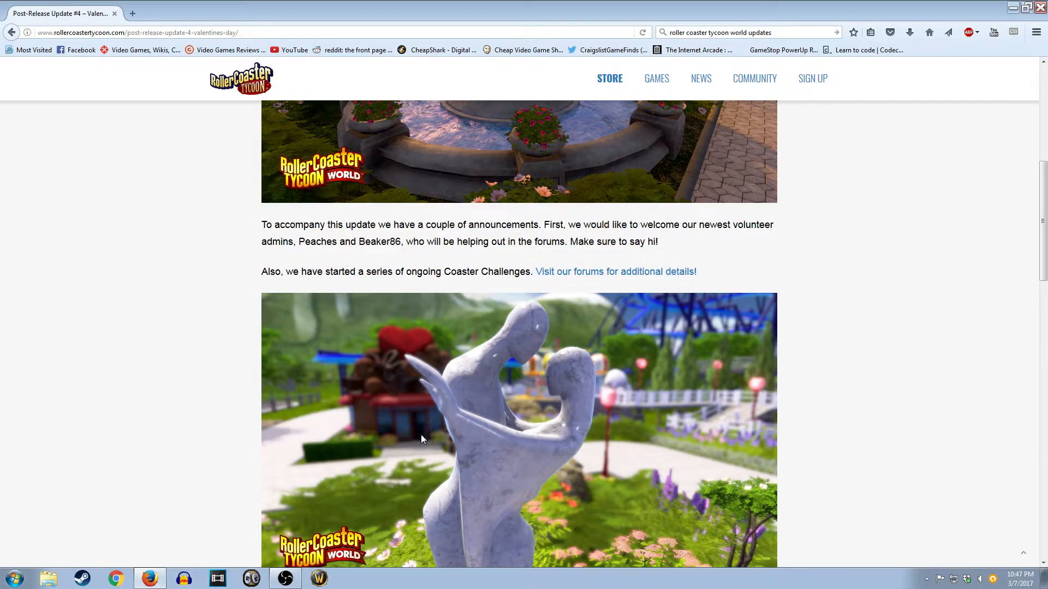
scroll("down", 3)
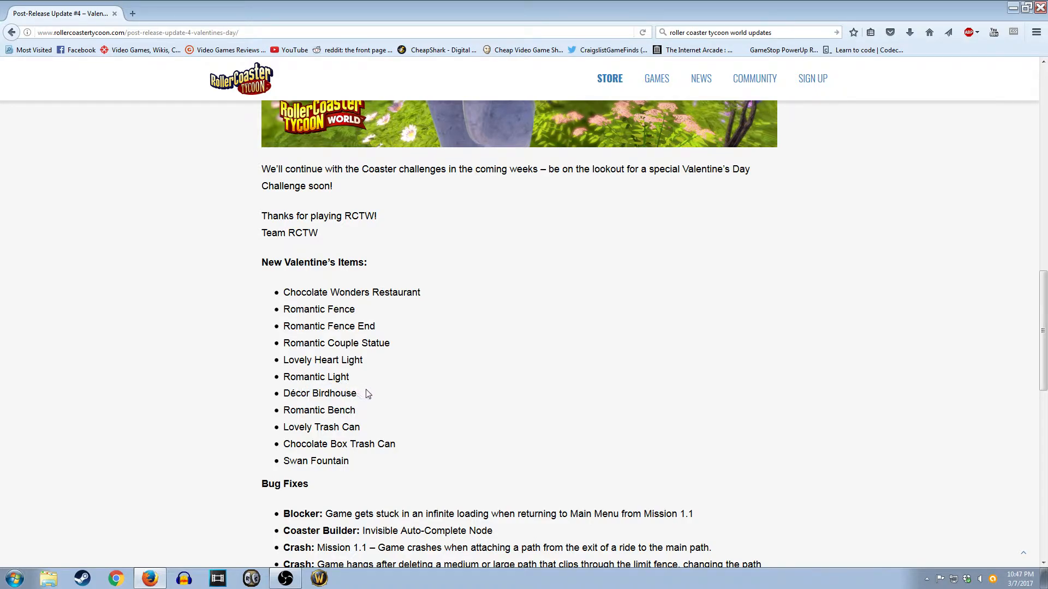
mouse_move(365, 415)
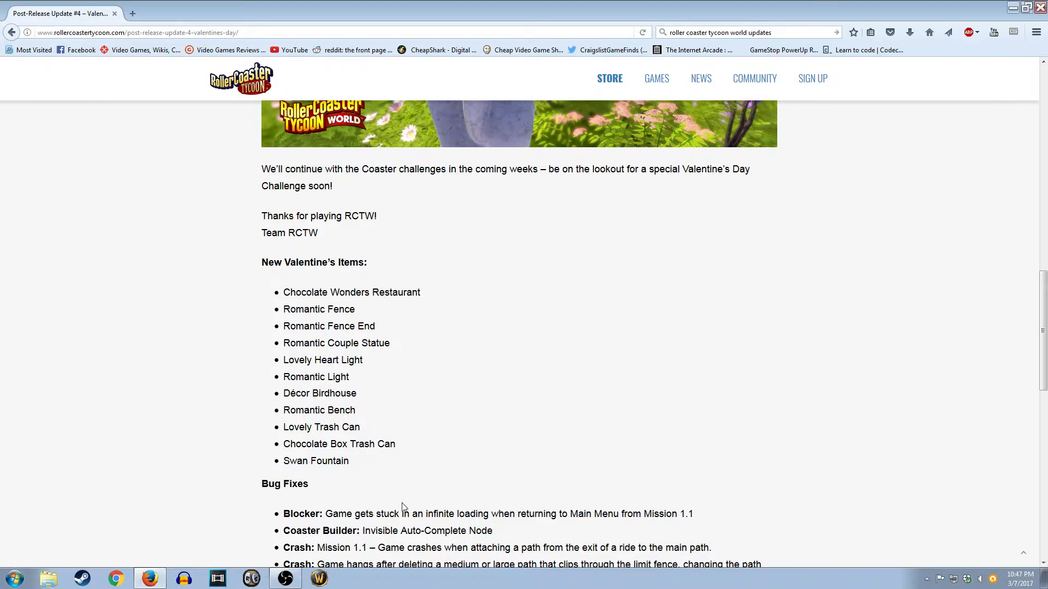
mouse_move(288, 443)
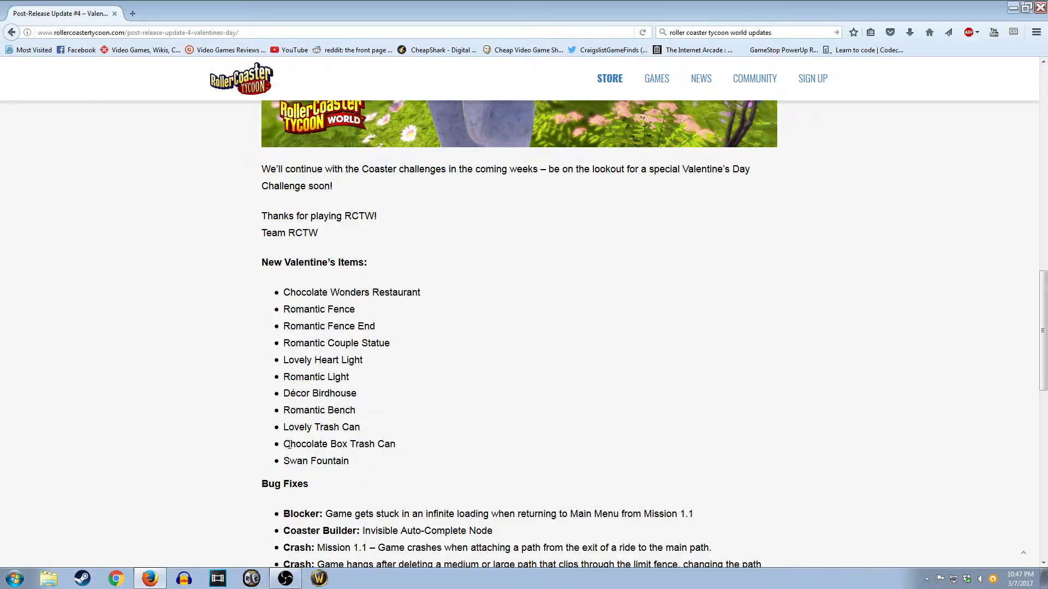
mouse_move(341, 457)
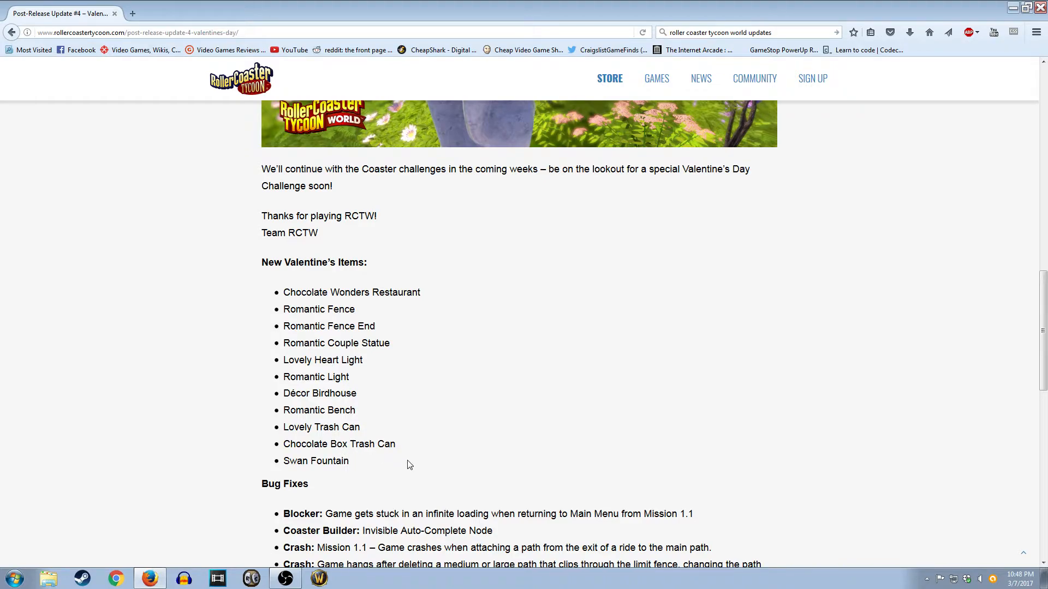
mouse_move(406, 459)
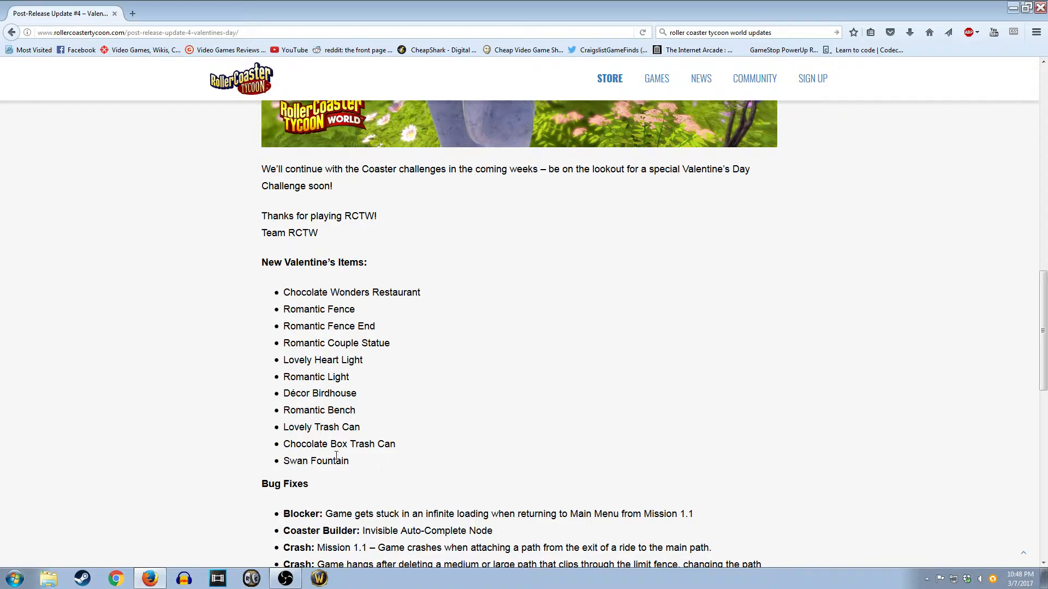
mouse_move(334, 471)
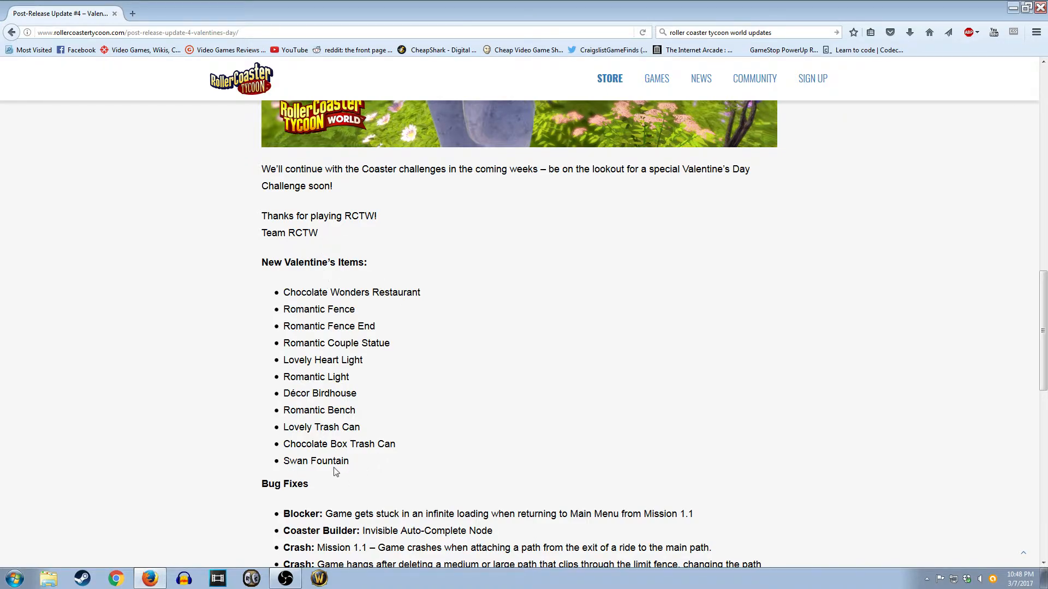
mouse_move(314, 484)
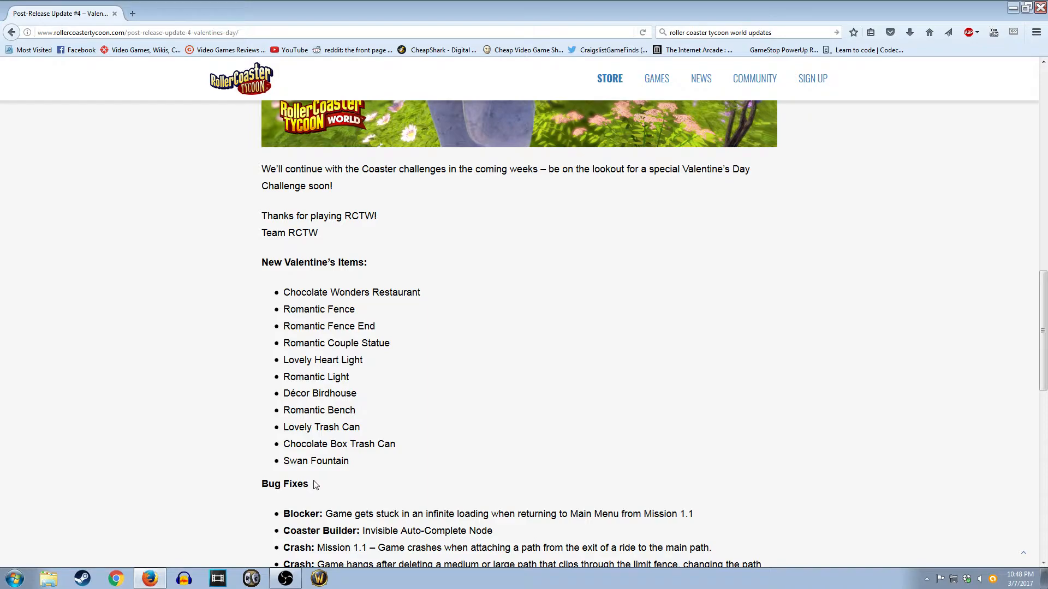
double_click(329, 327)
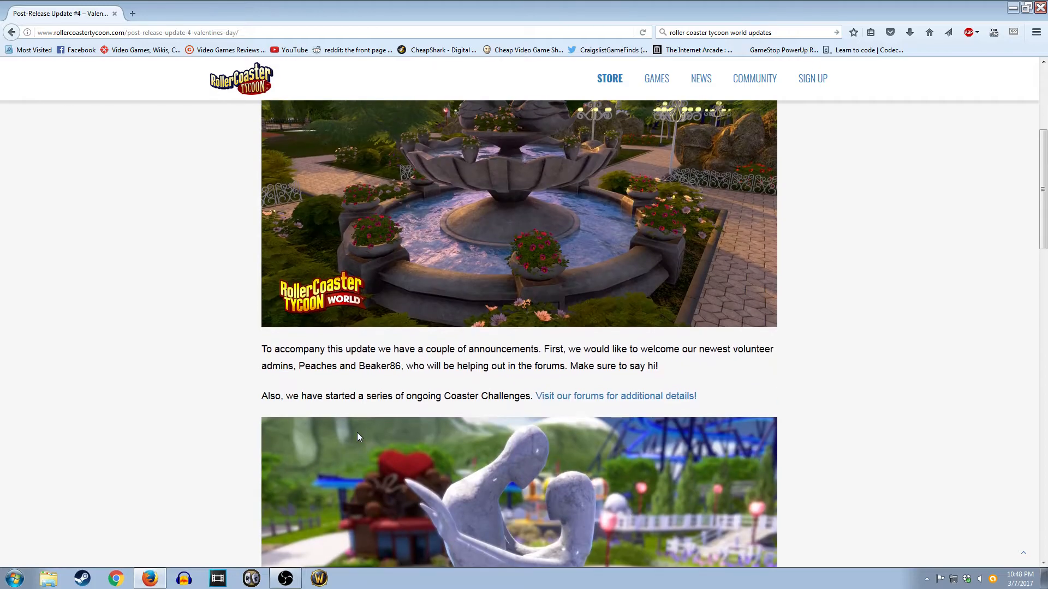
scroll("down", 3)
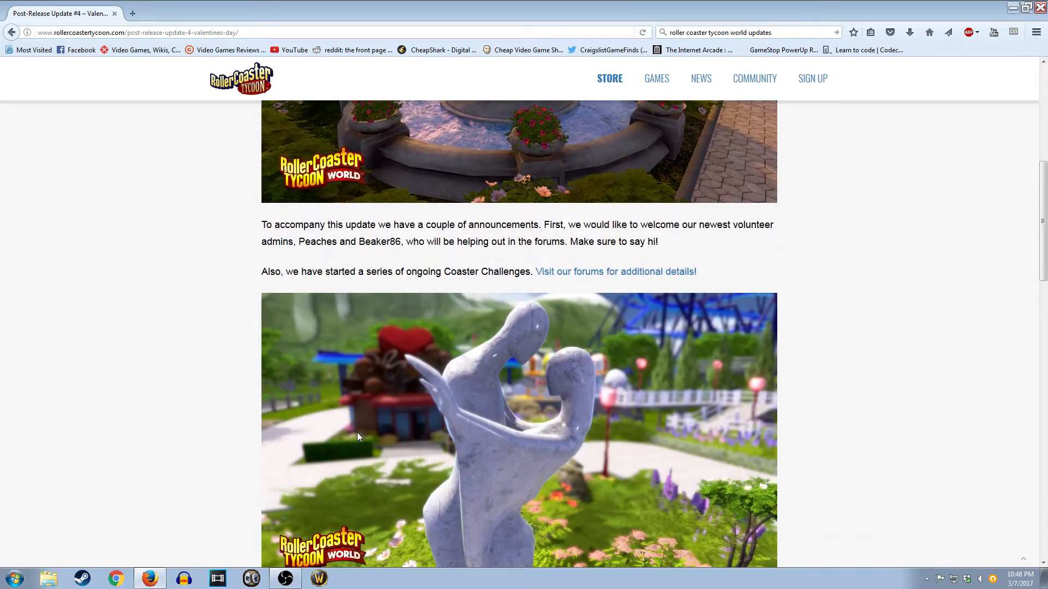
scroll("down", 3)
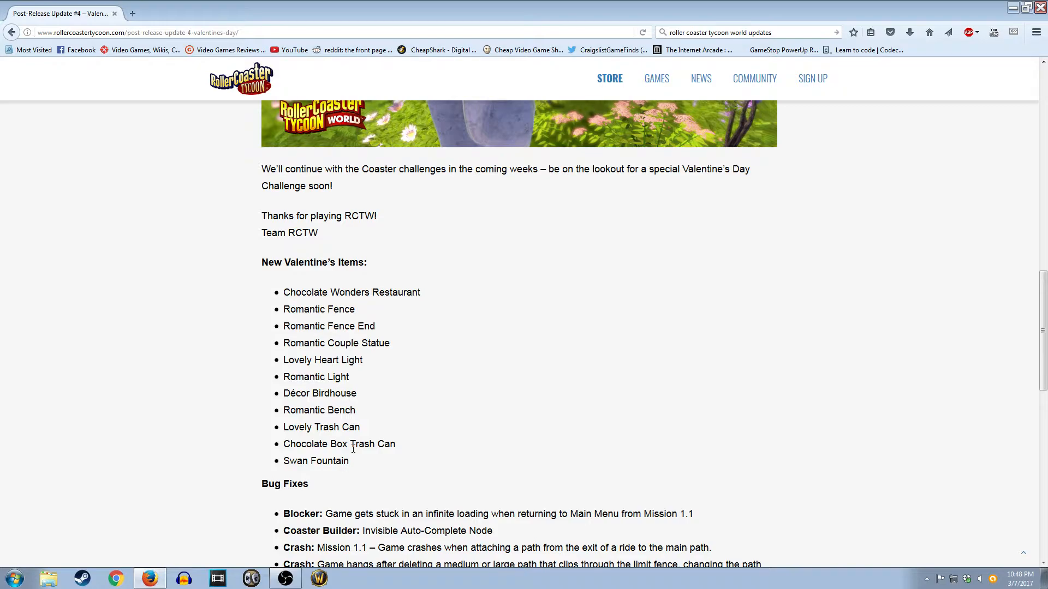
mouse_move(396, 461)
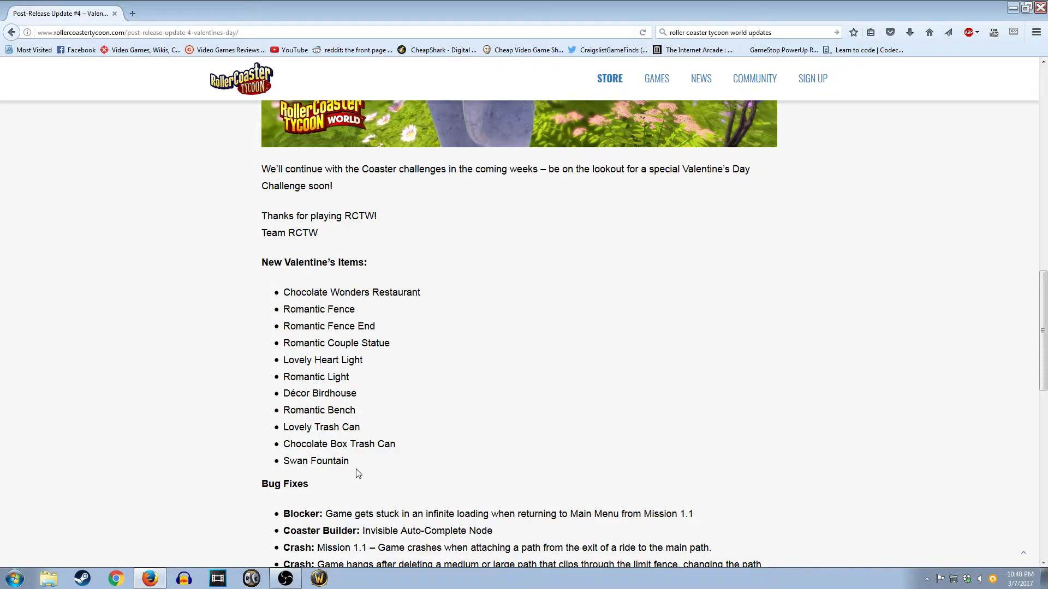
mouse_move(333, 307)
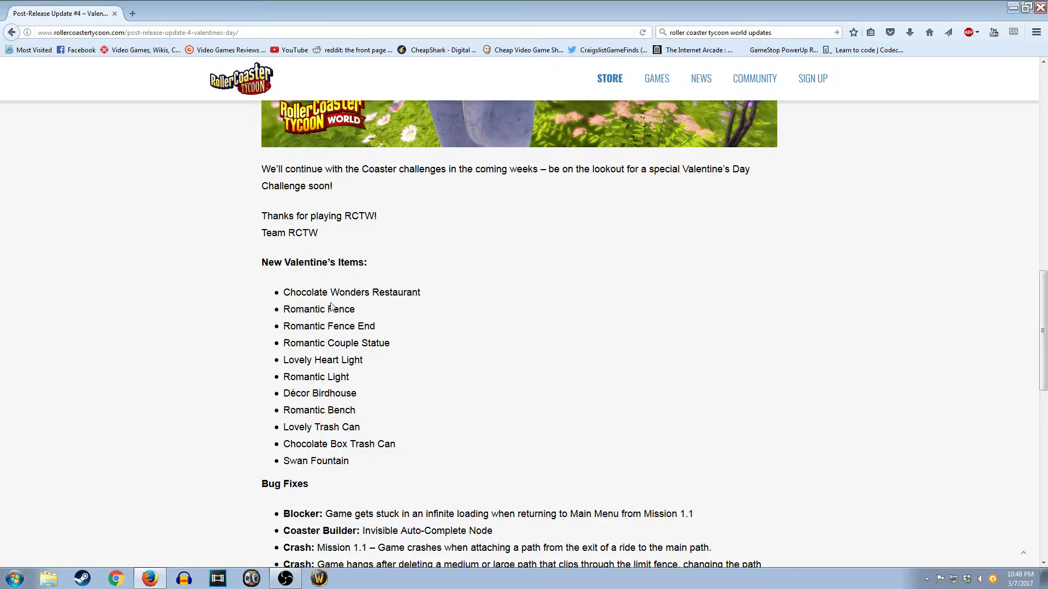
mouse_move(523, 395)
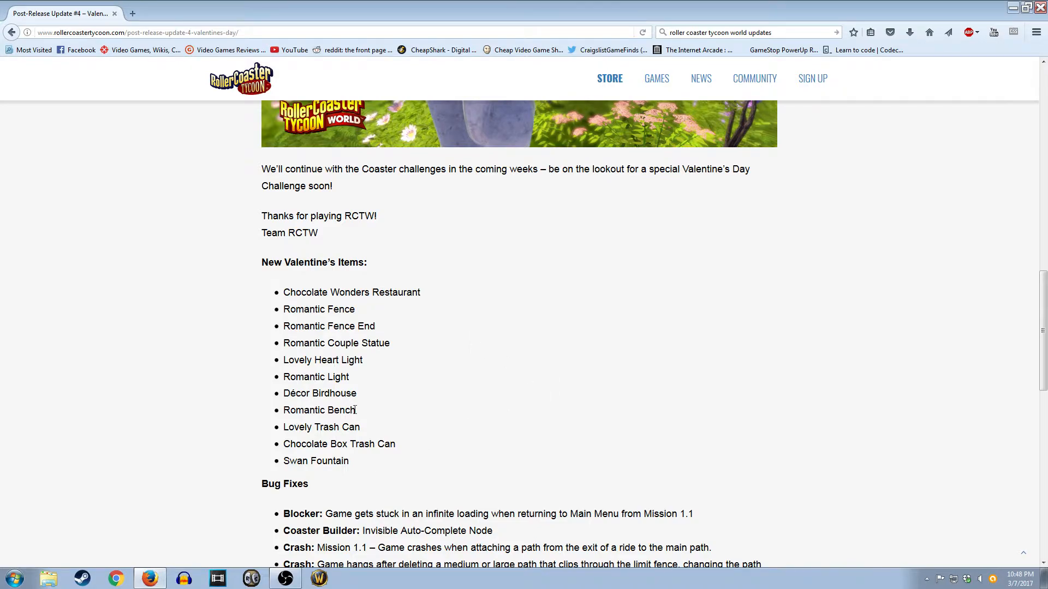
mouse_move(382, 467)
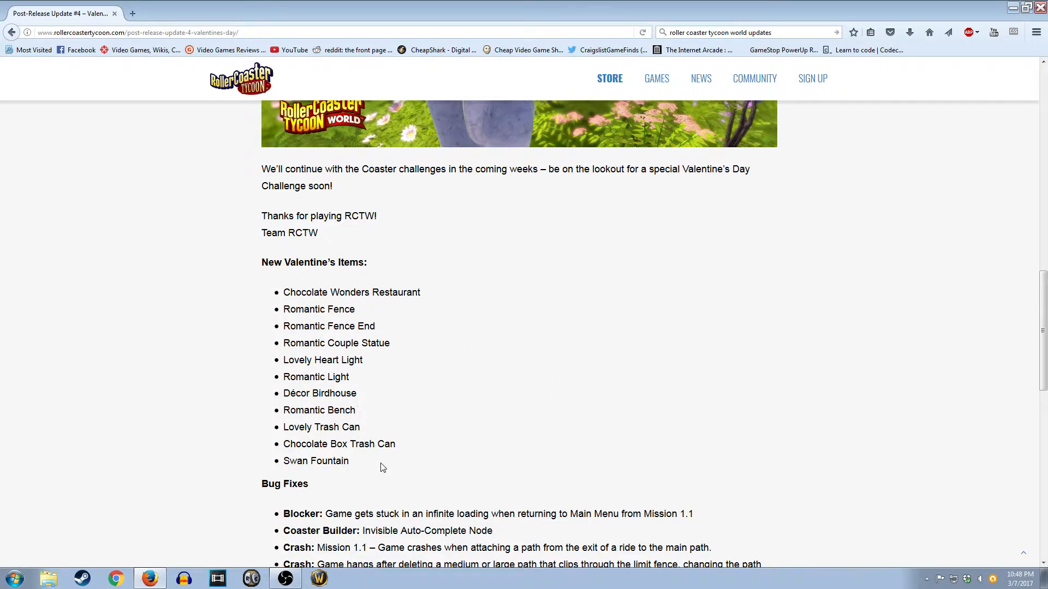
scroll("down", 3)
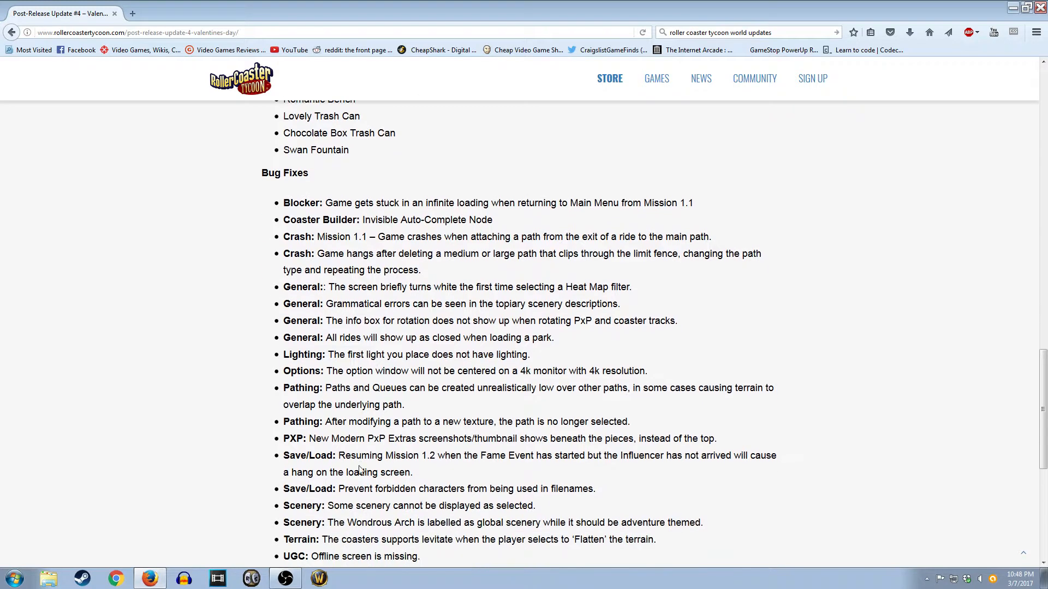
double_click(270, 173)
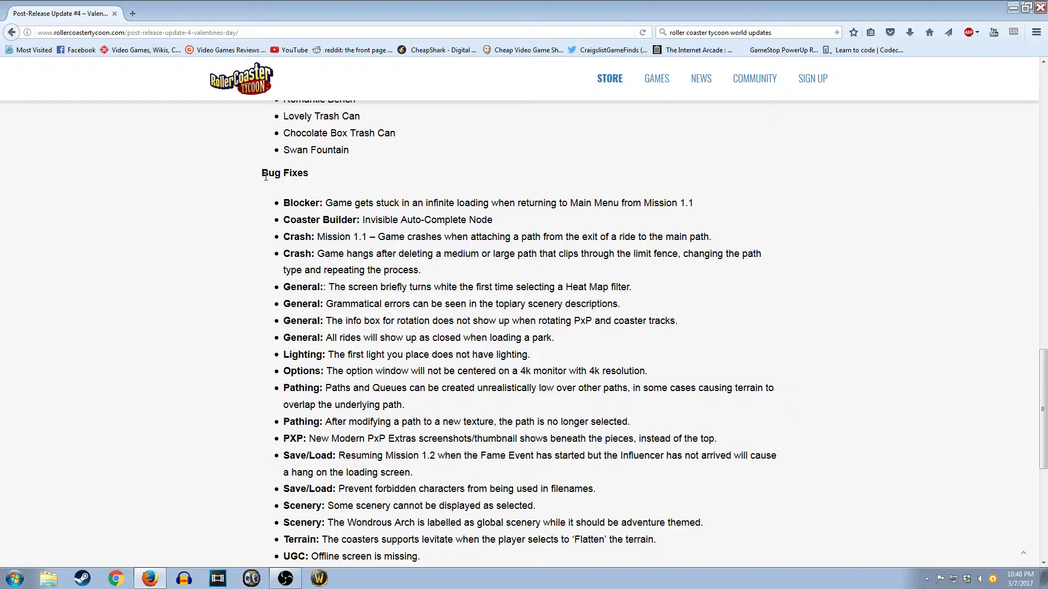
scroll("up", 3)
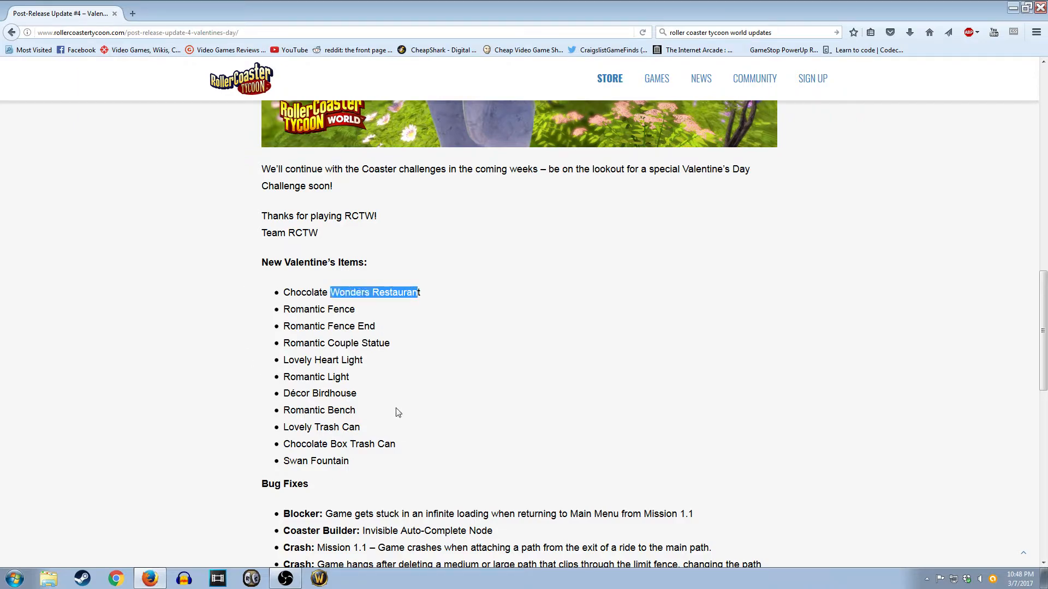
scroll("up", 3)
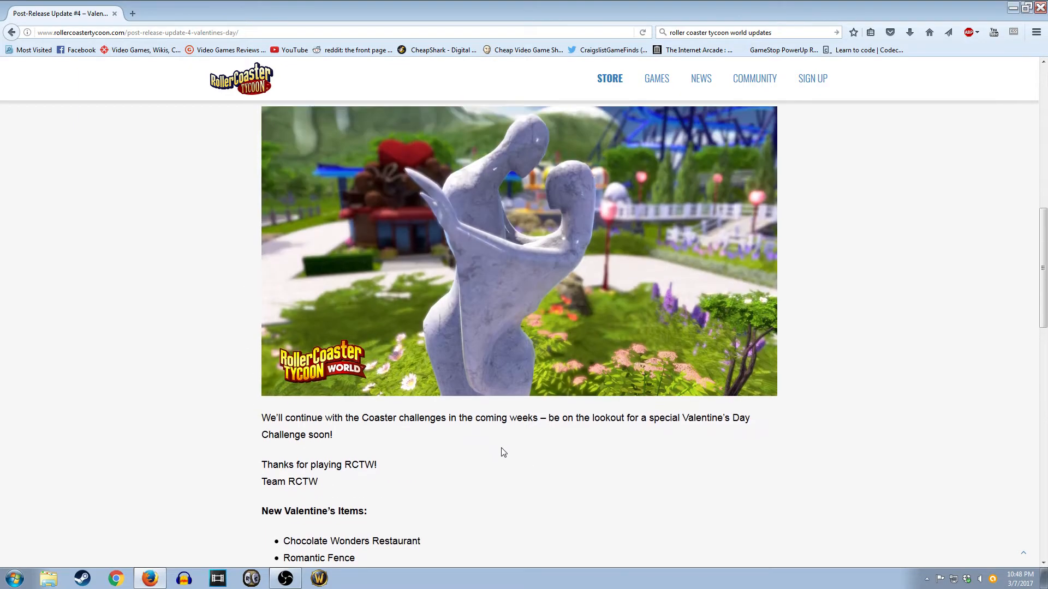
scroll("down", 3)
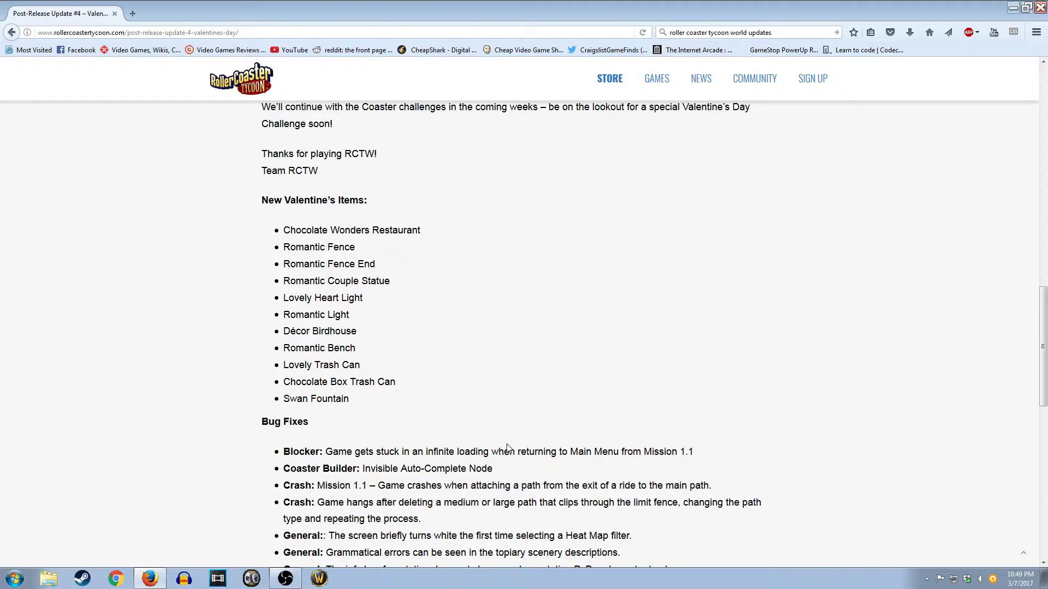
scroll("down", 3)
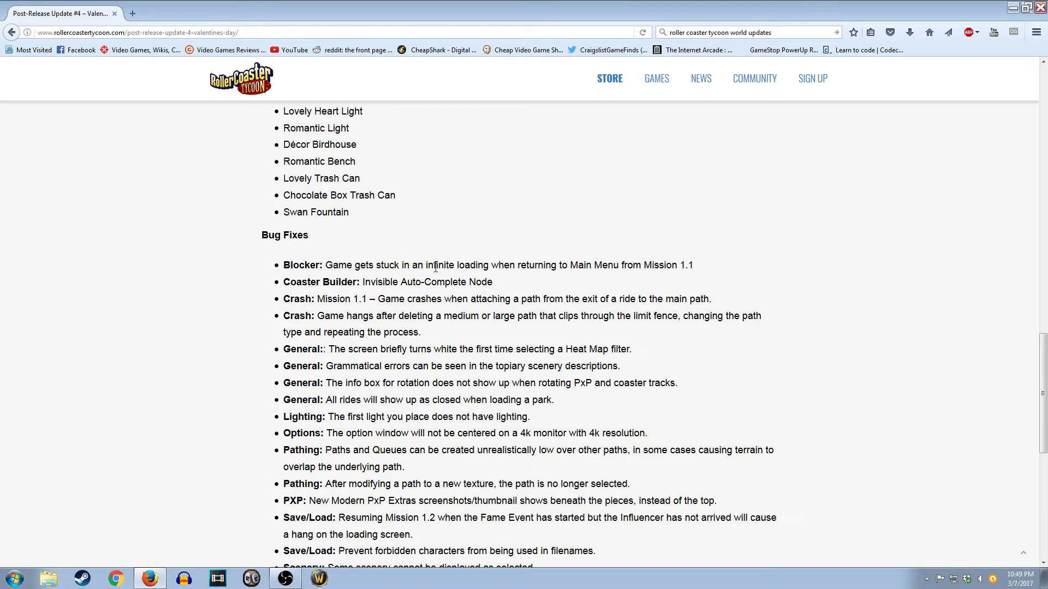
mouse_move(639, 270)
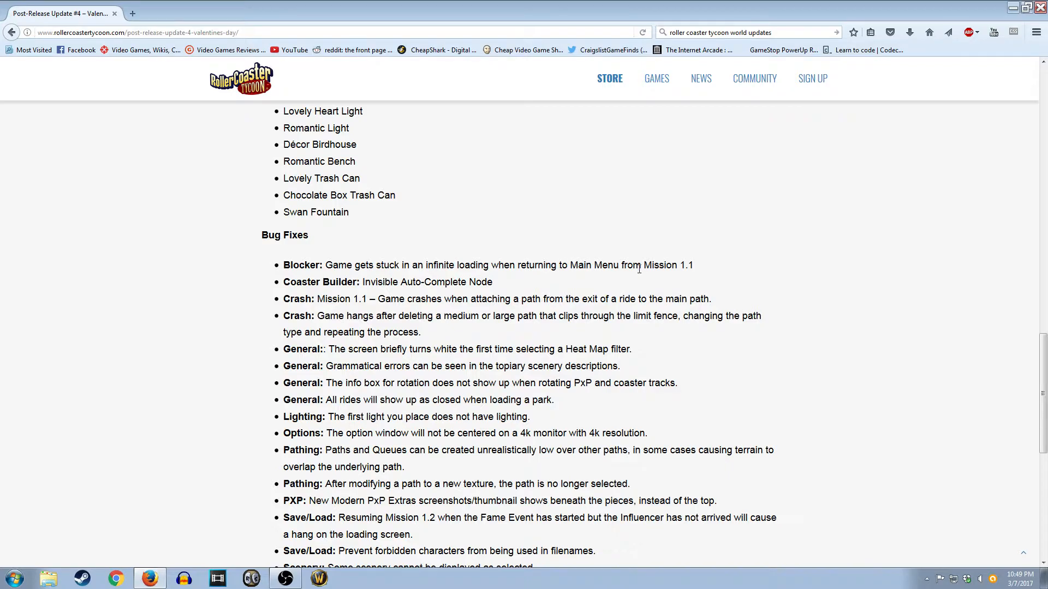
mouse_move(434, 294)
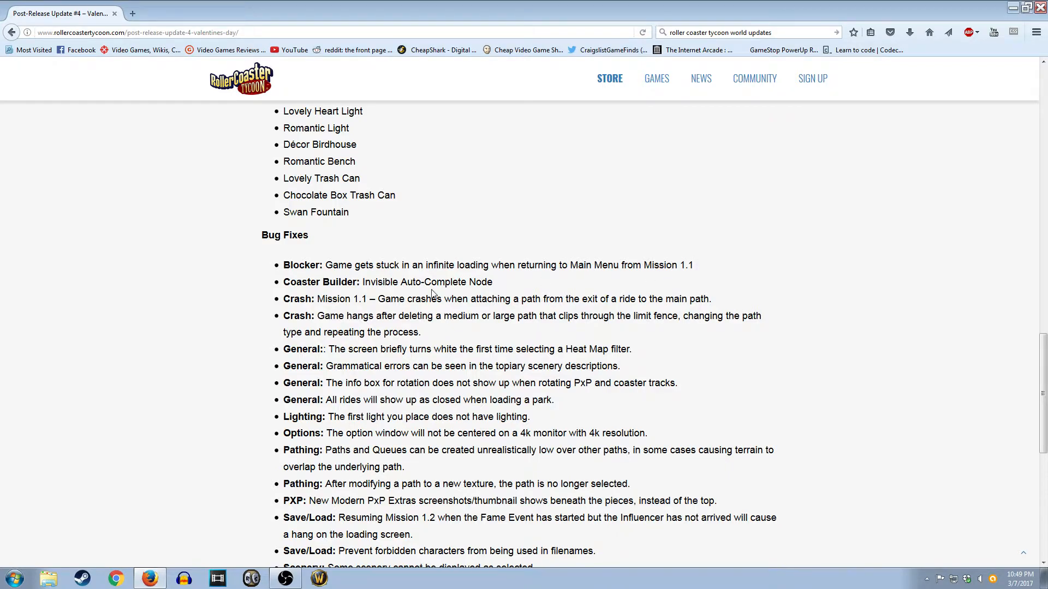
mouse_move(496, 223)
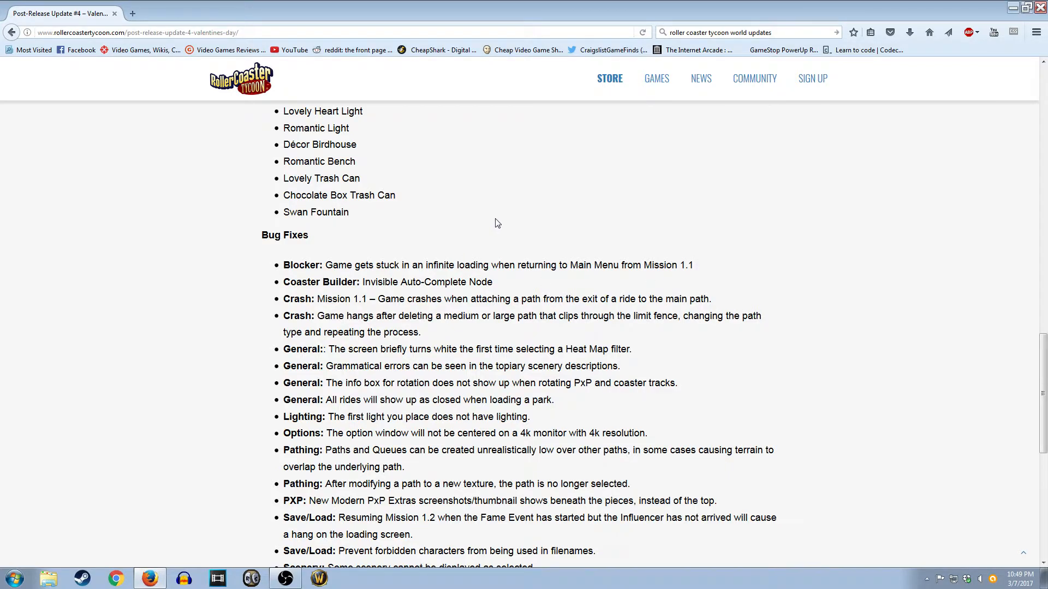
mouse_move(596, 261)
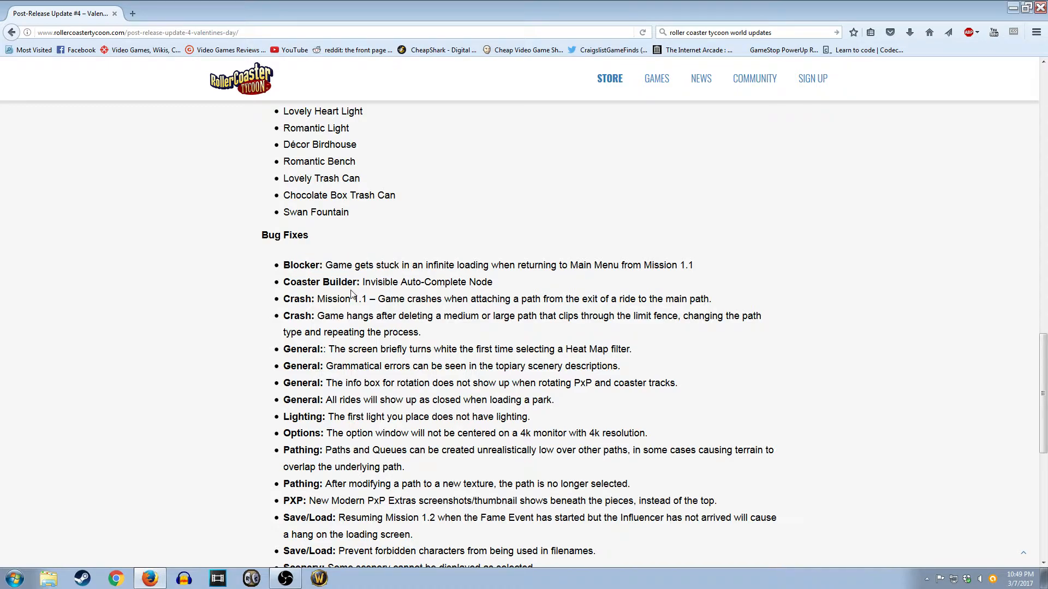
mouse_move(412, 281)
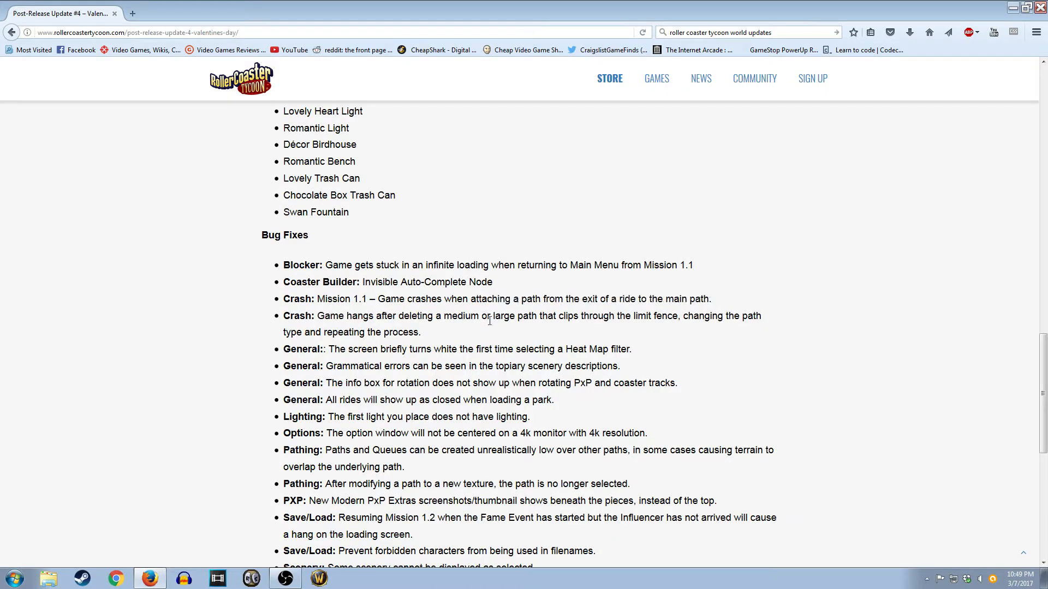
mouse_move(573, 330)
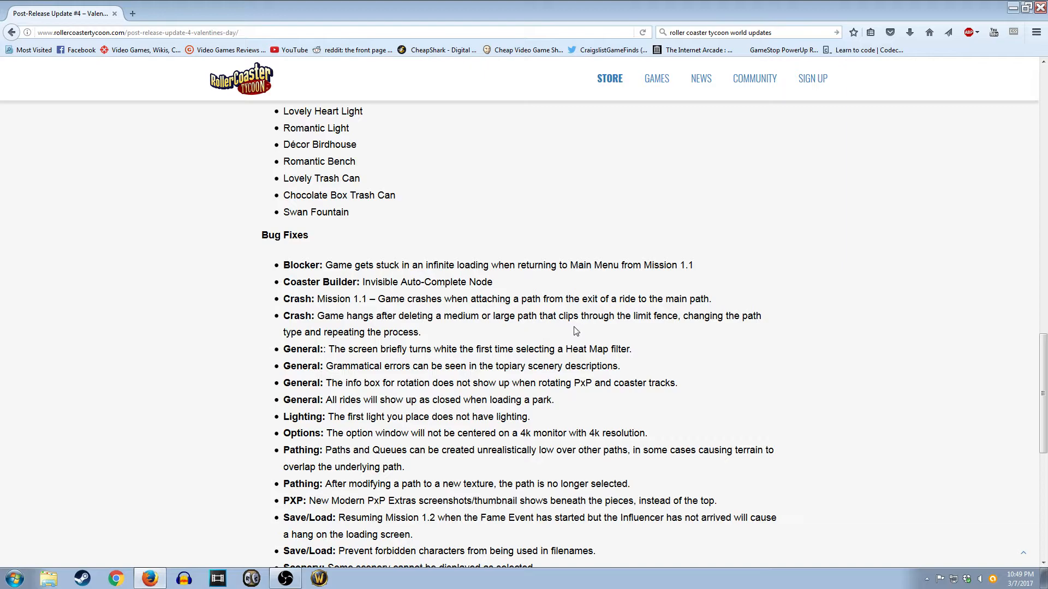
mouse_move(447, 342)
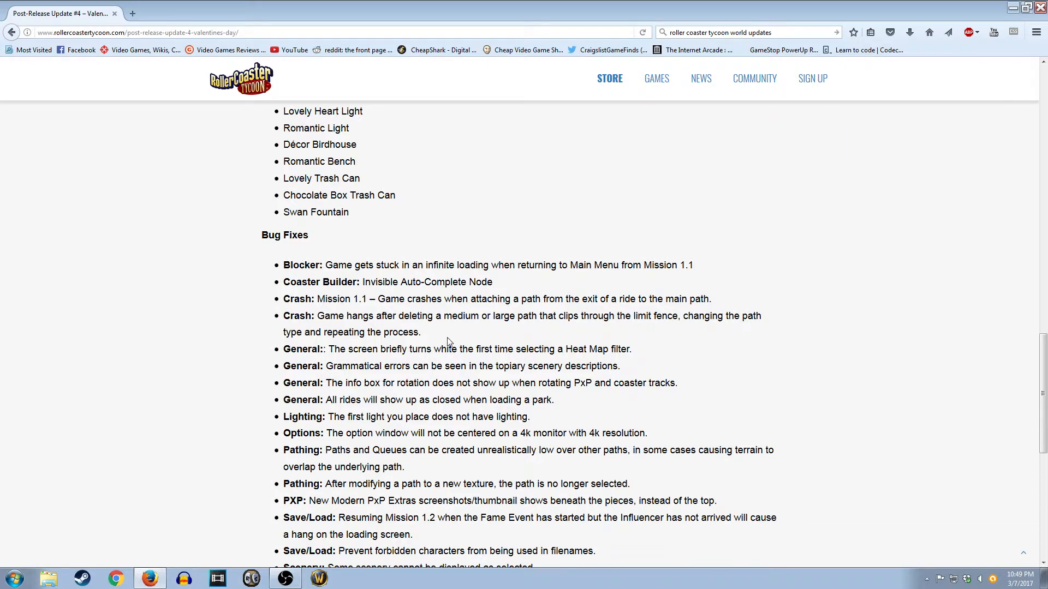
mouse_move(435, 335)
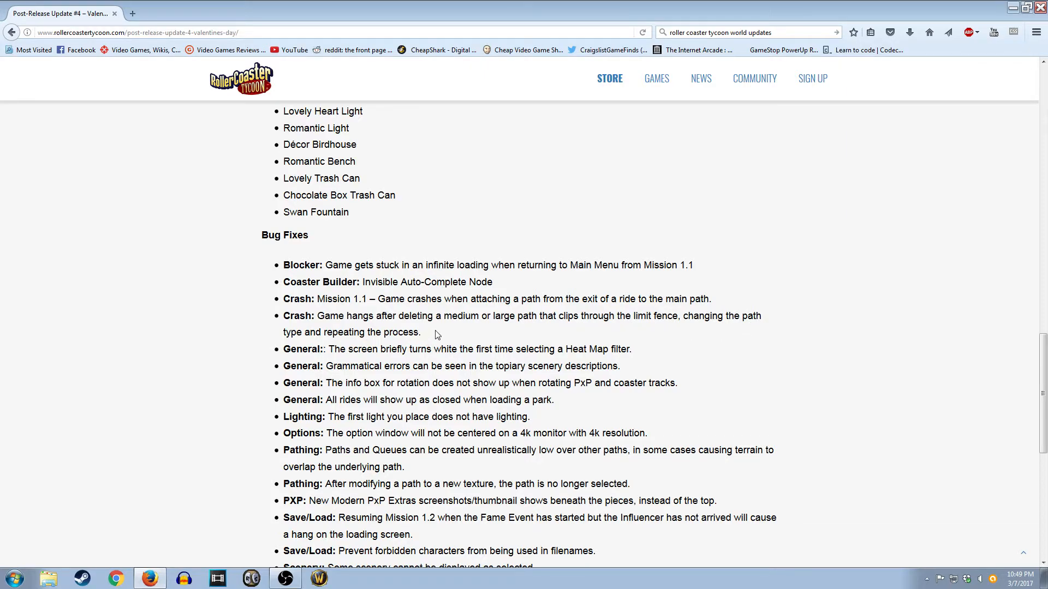
scroll("down", 3)
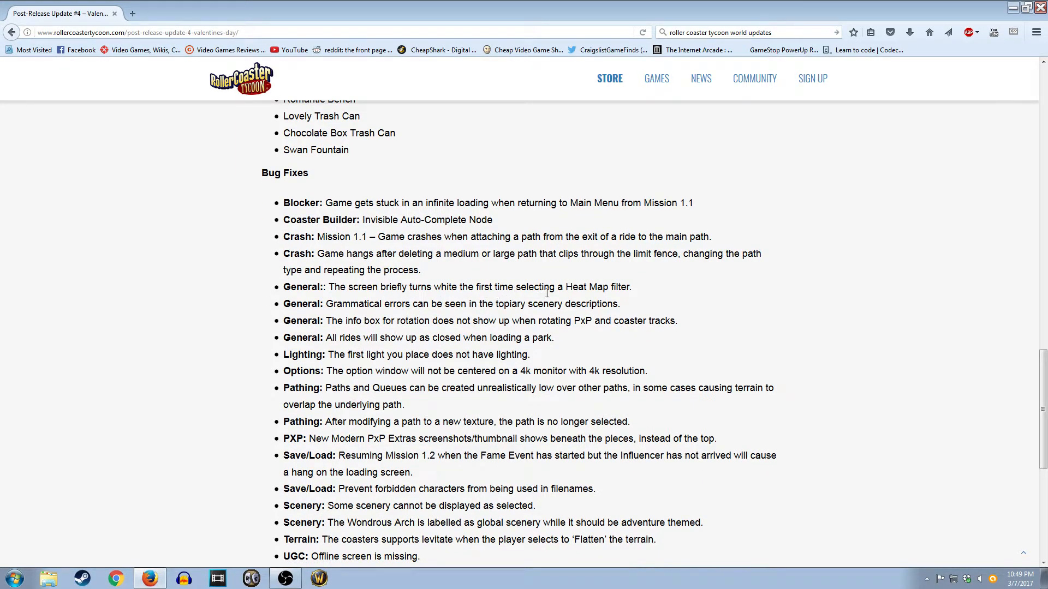
left_click_drag(361, 287, 446, 287)
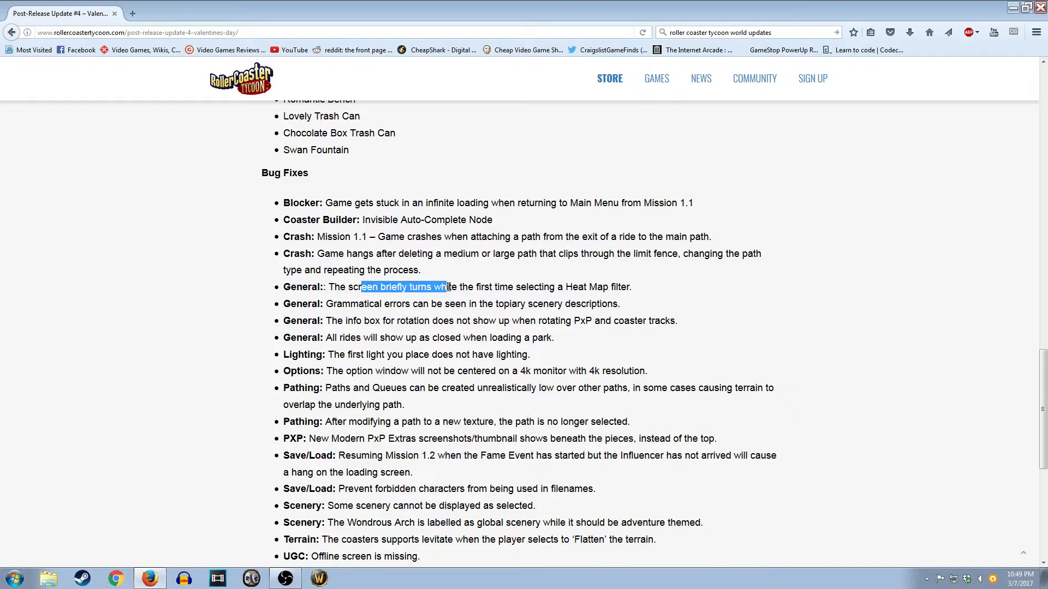
left_click(523, 327)
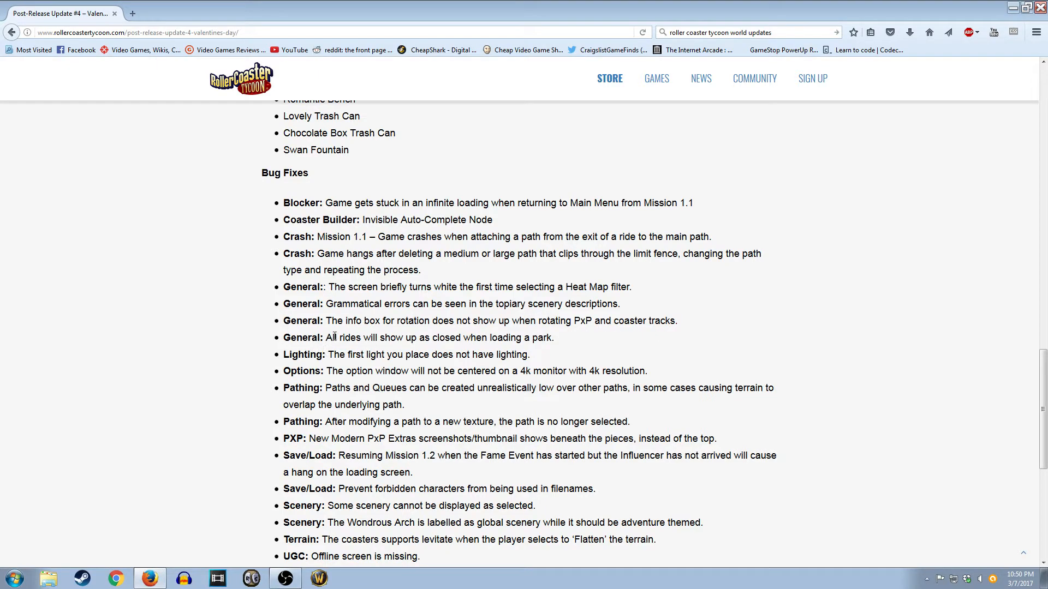
mouse_move(526, 338)
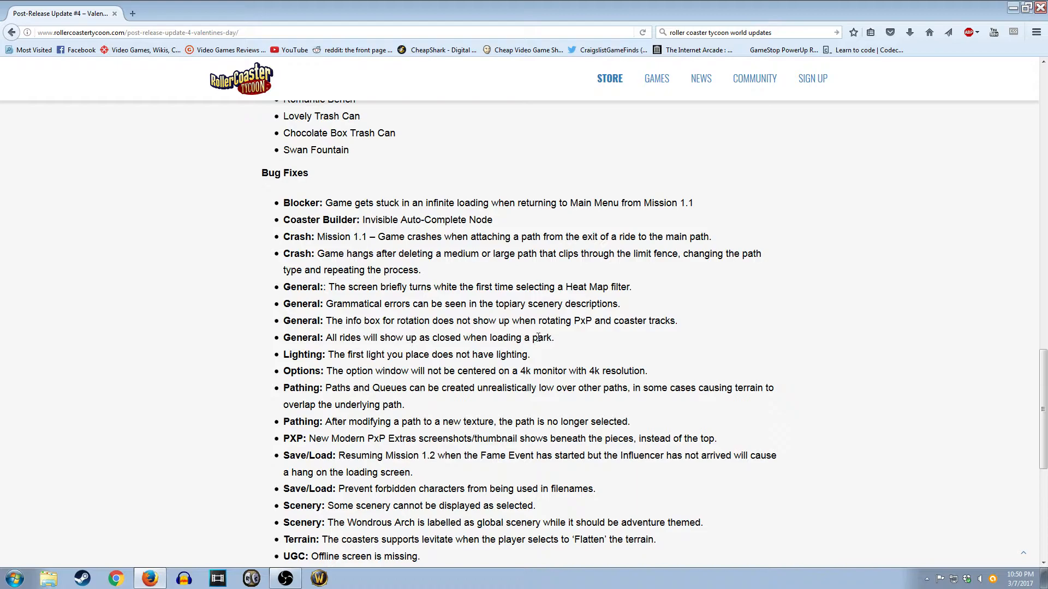
mouse_move(538, 362)
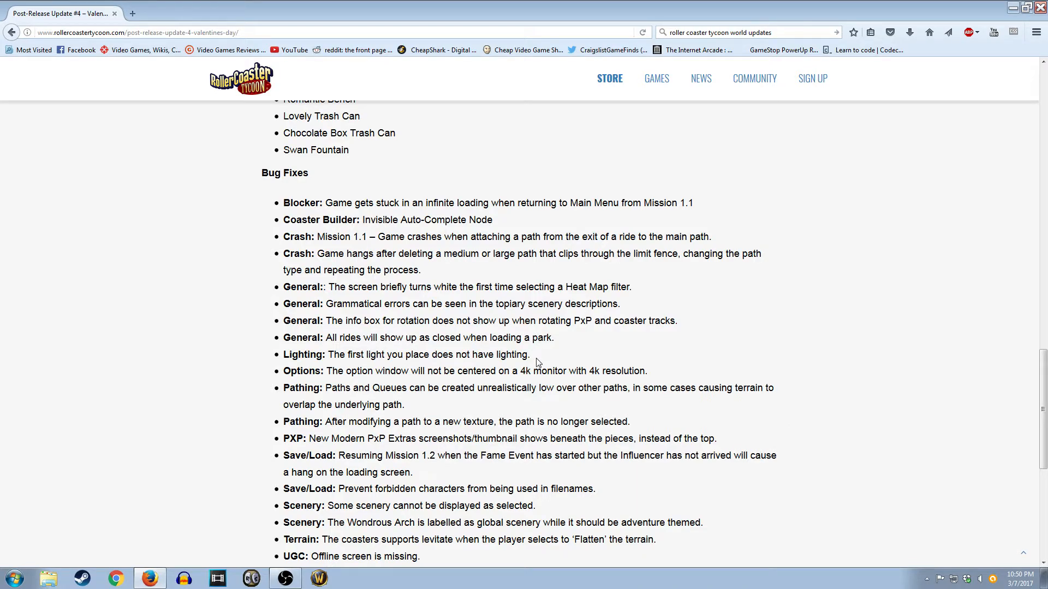
mouse_move(518, 367)
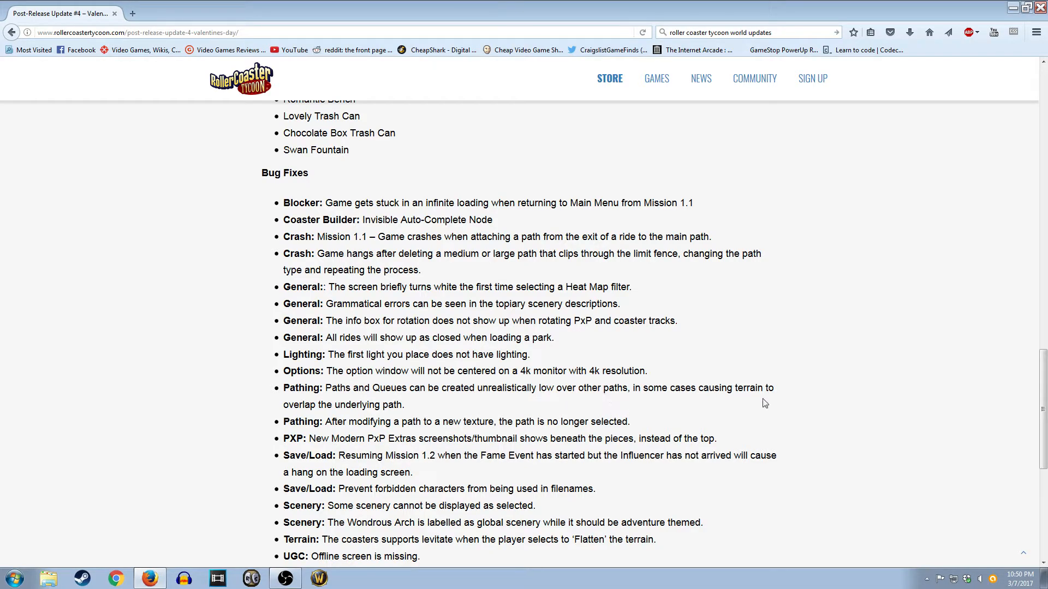
scroll("down", 3)
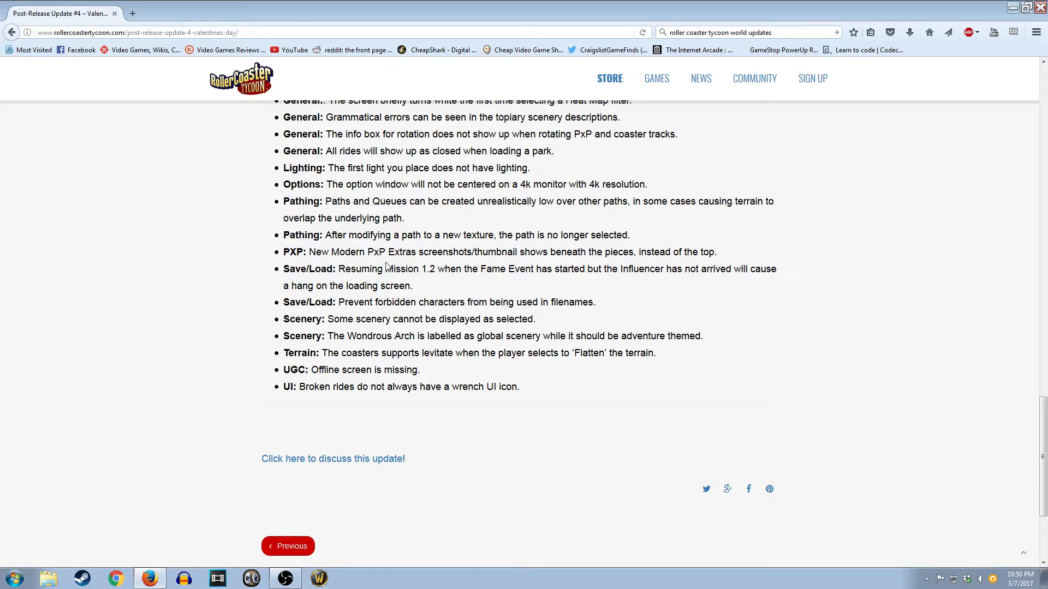
mouse_move(421, 269)
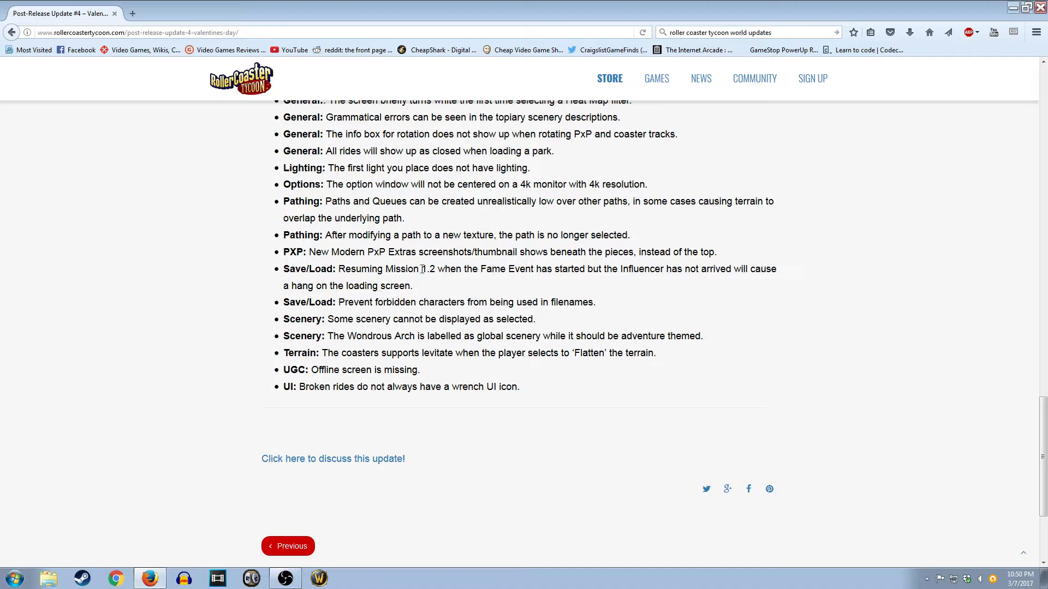
mouse_move(447, 296)
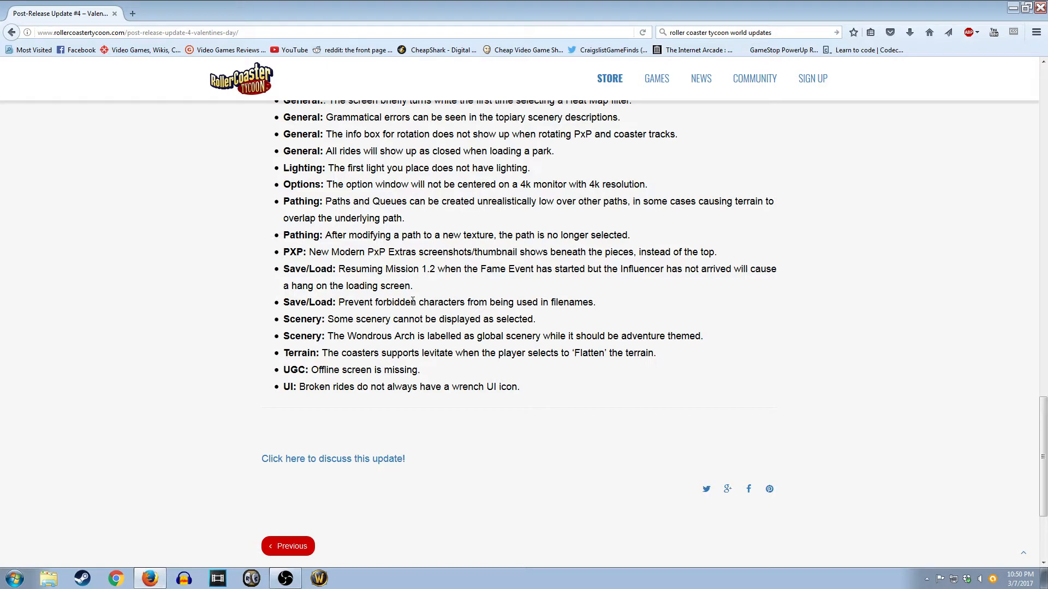
mouse_move(528, 312)
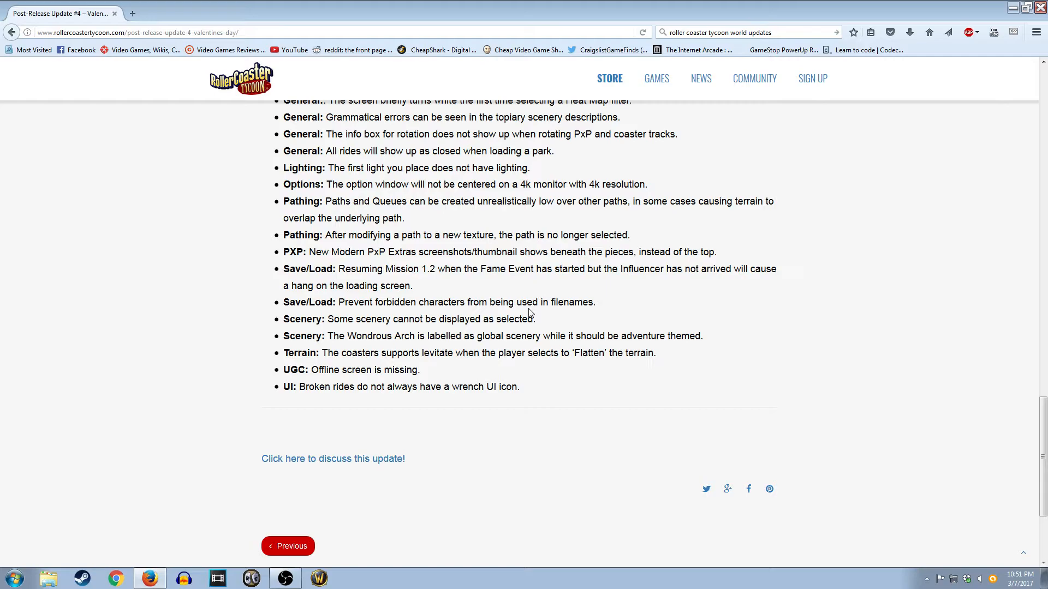
mouse_move(437, 299)
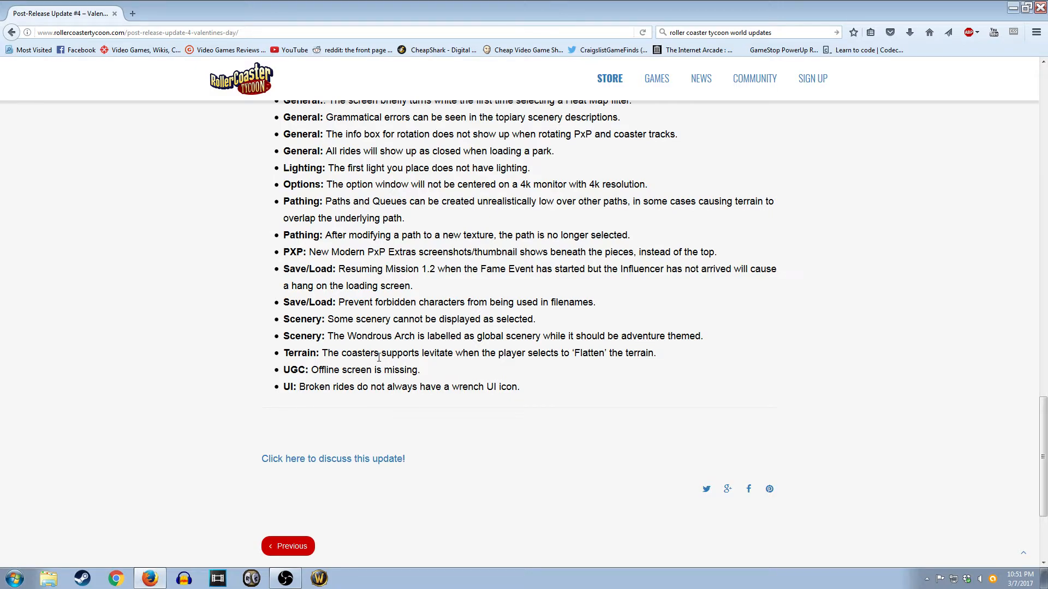
mouse_move(479, 364)
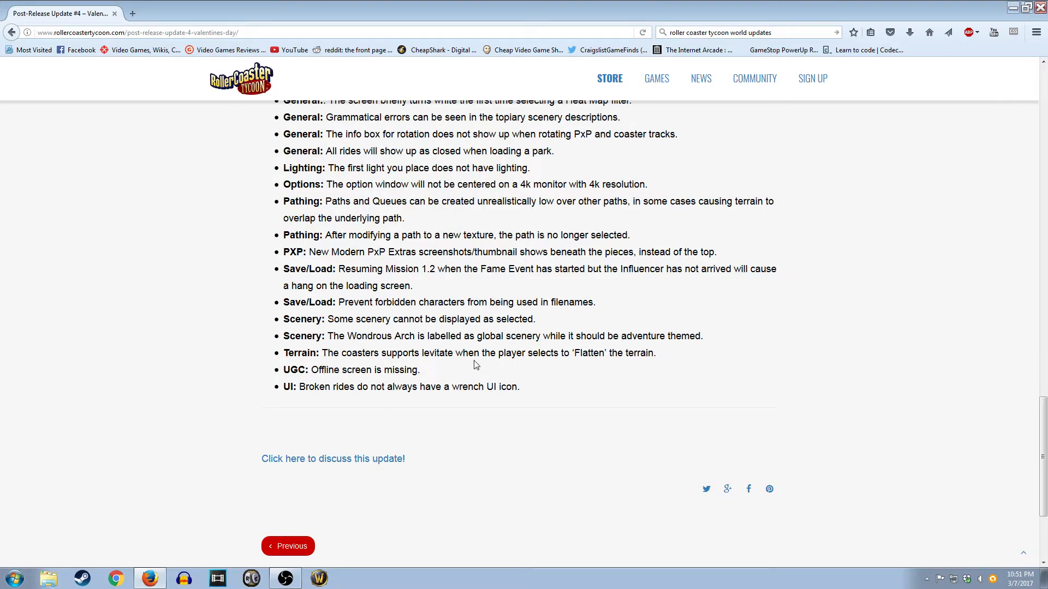
mouse_move(461, 407)
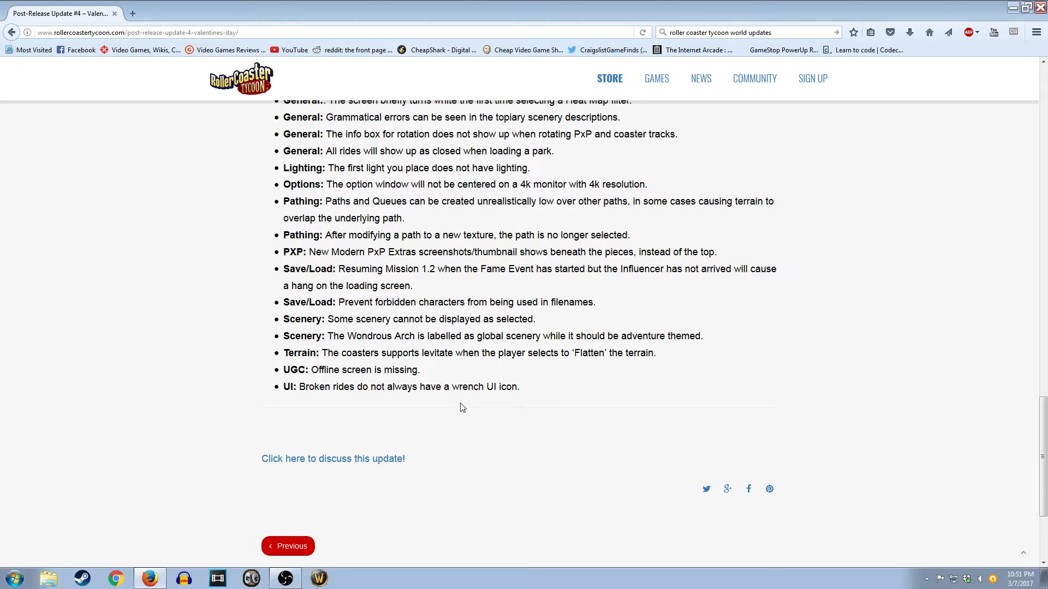
mouse_move(383, 443)
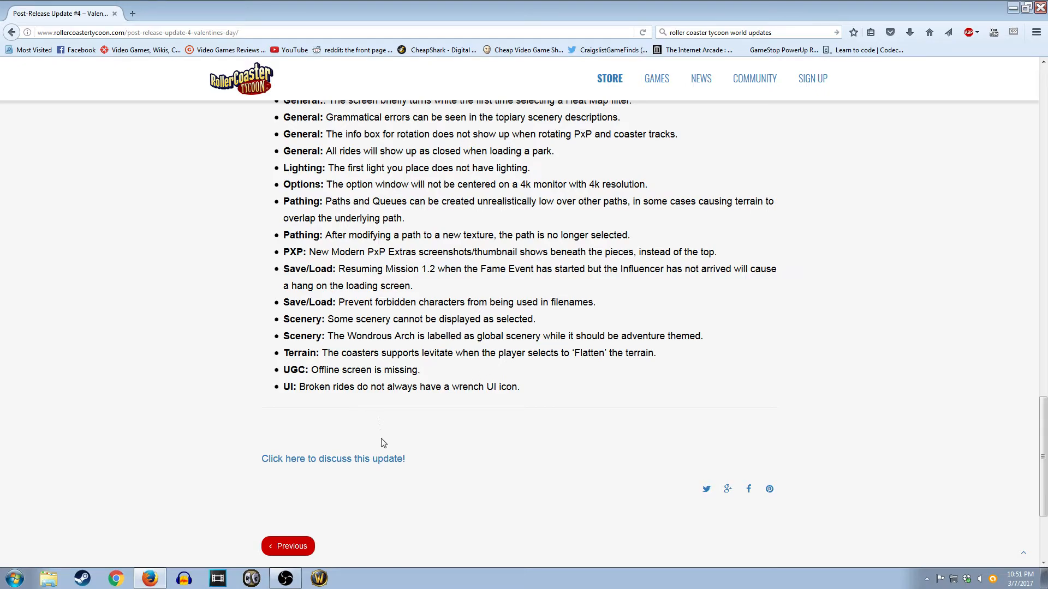
mouse_move(394, 389)
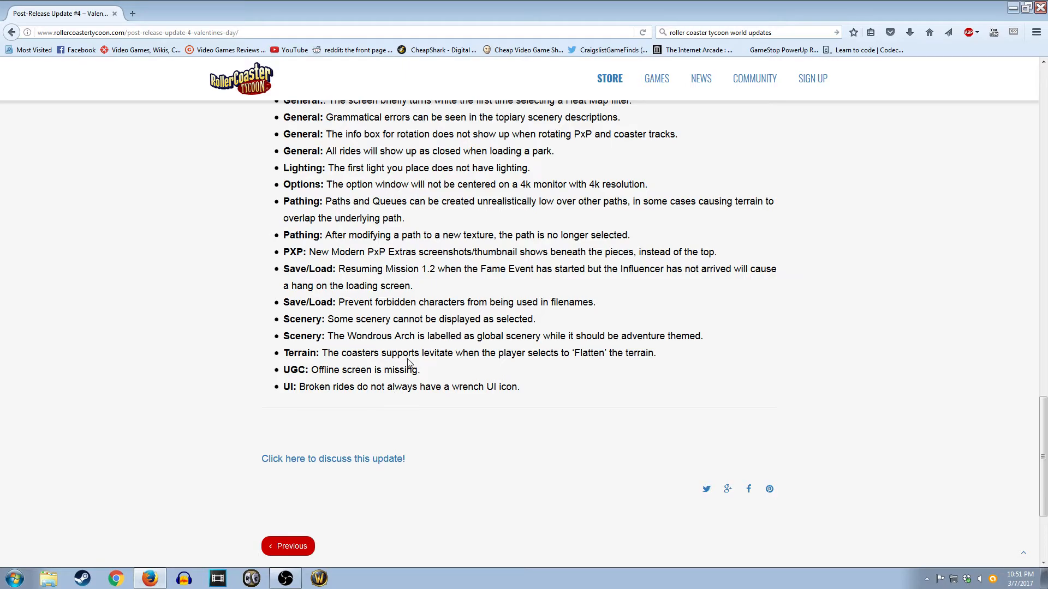
mouse_move(394, 367)
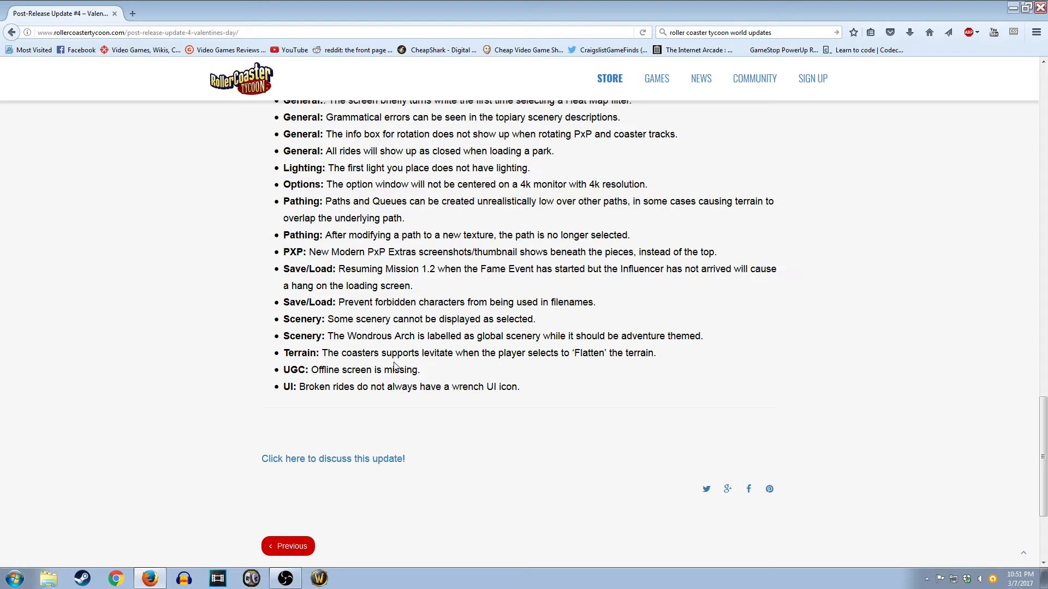
mouse_move(446, 402)
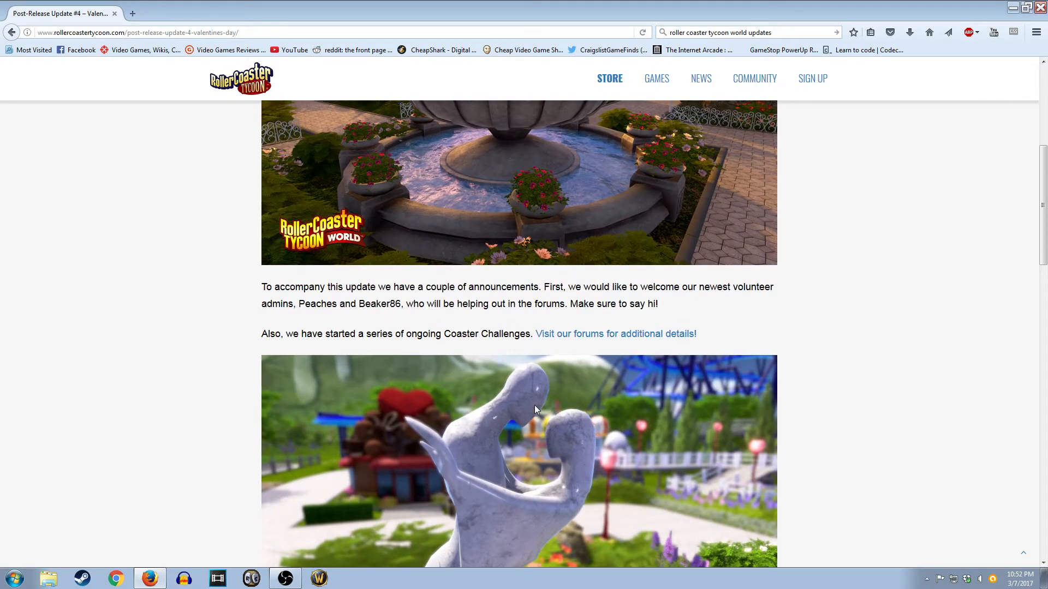
mouse_move(668, 362)
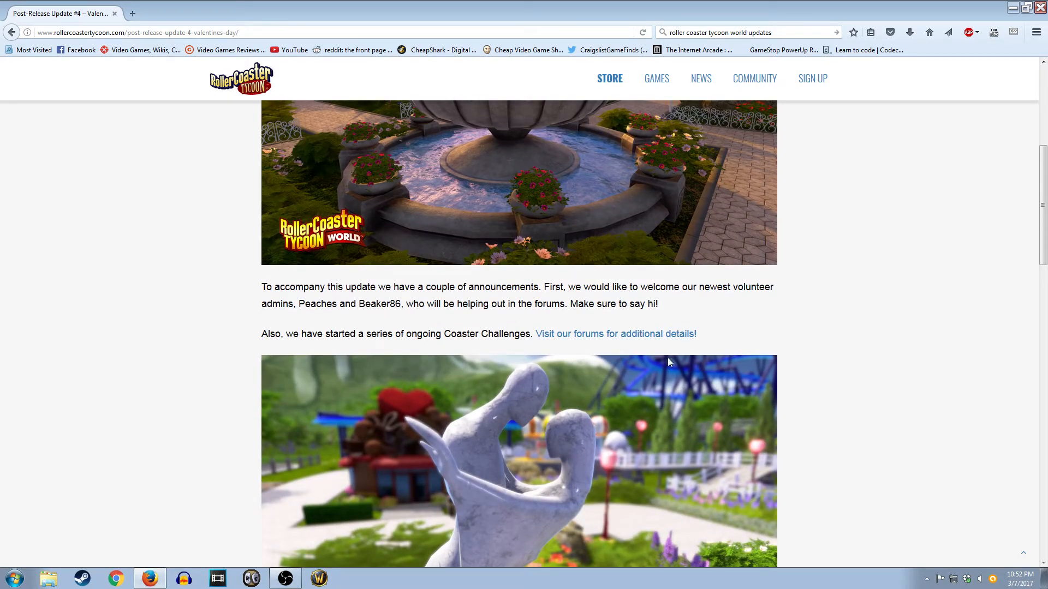
Scroll the post toward the volunteer admins and Coaster Challenges announcements.
scroll("down", 3)
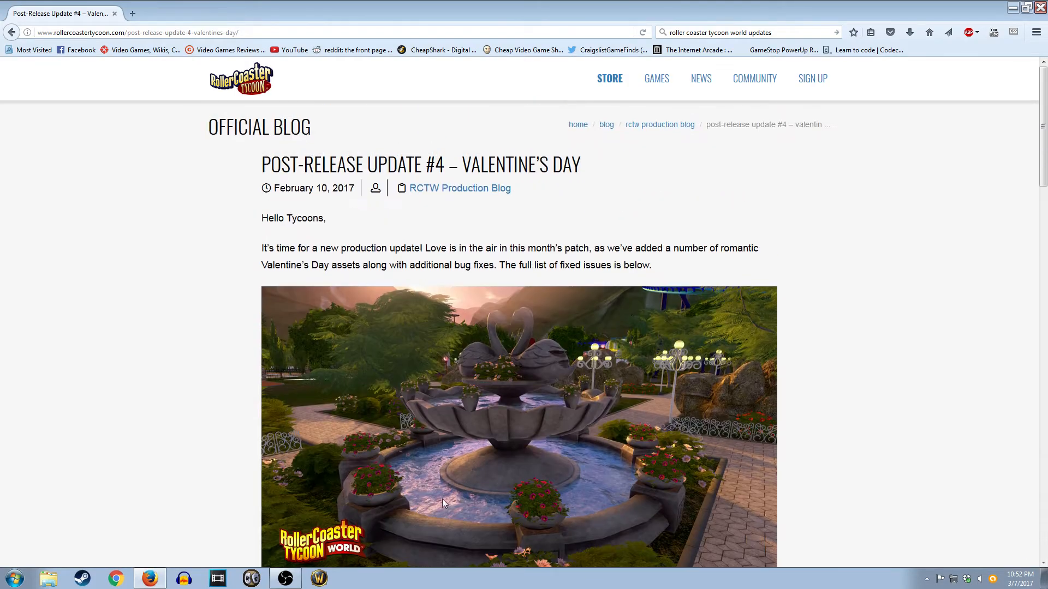
mouse_move(511, 205)
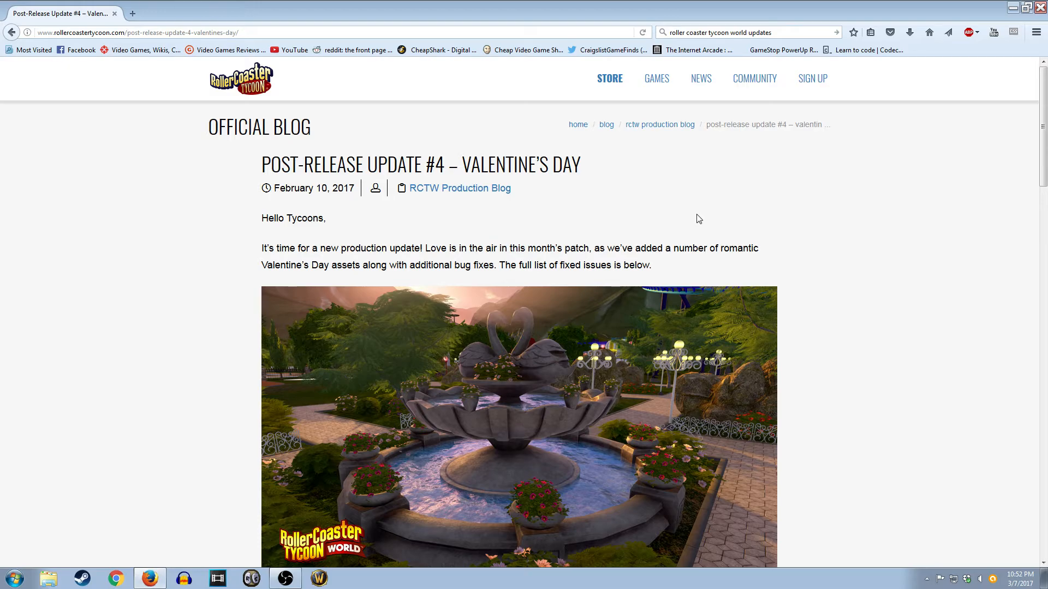
mouse_move(734, 222)
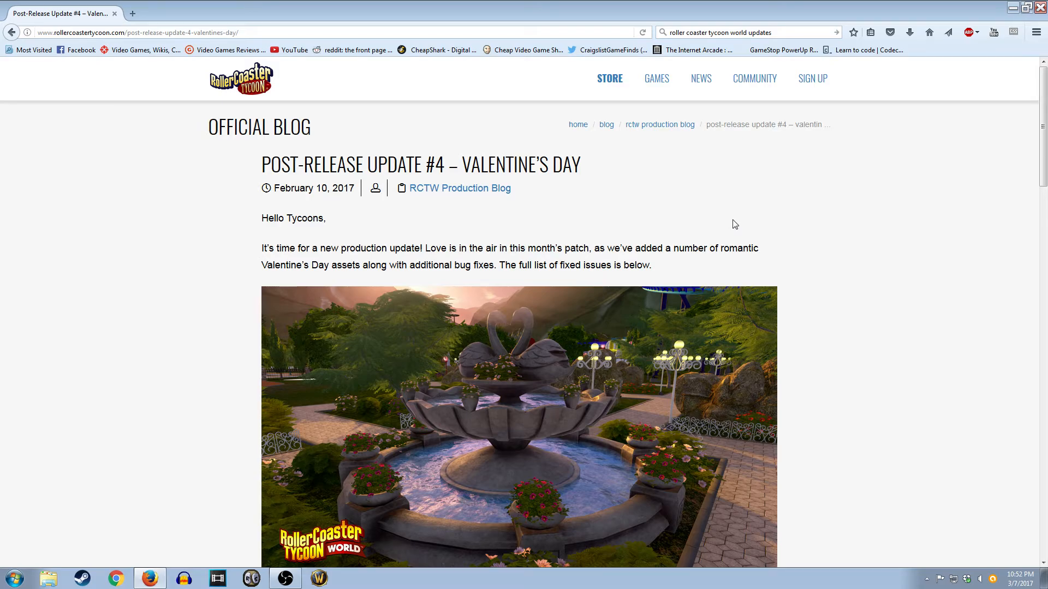
Scroll down to the end of the Bug Fixes list and the discussion link.
scroll("down", 3)
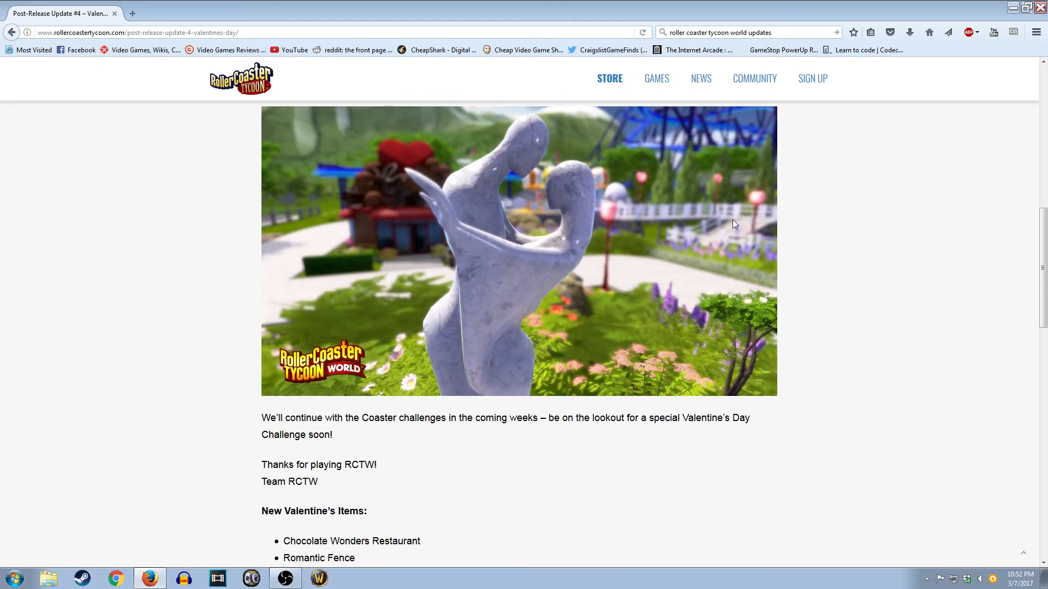
scroll("down", 3)
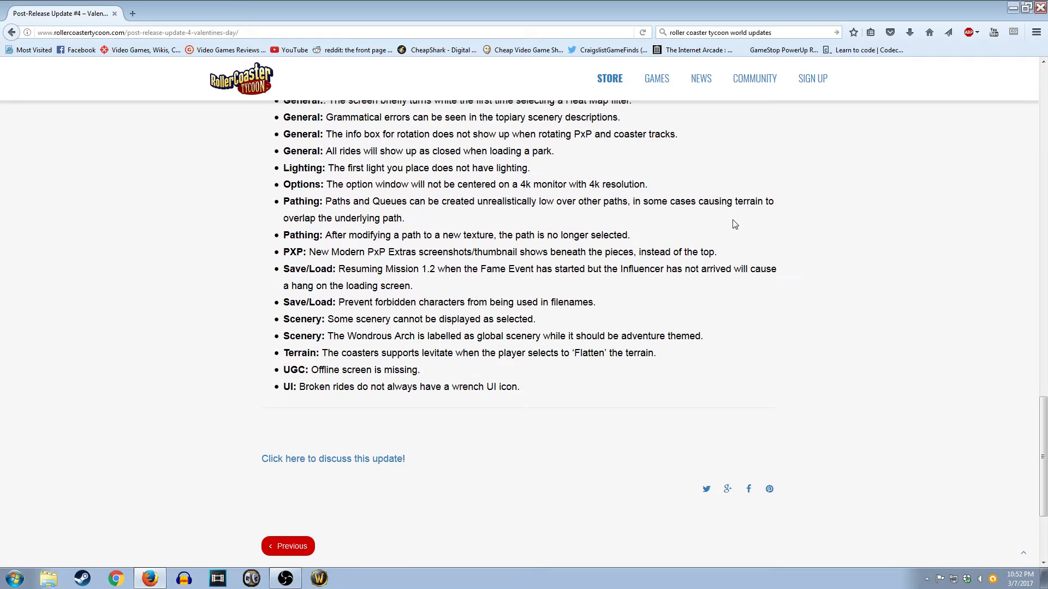
Go to the RCTW Production Blog index, then head to YouTube.
left_click(287, 546)
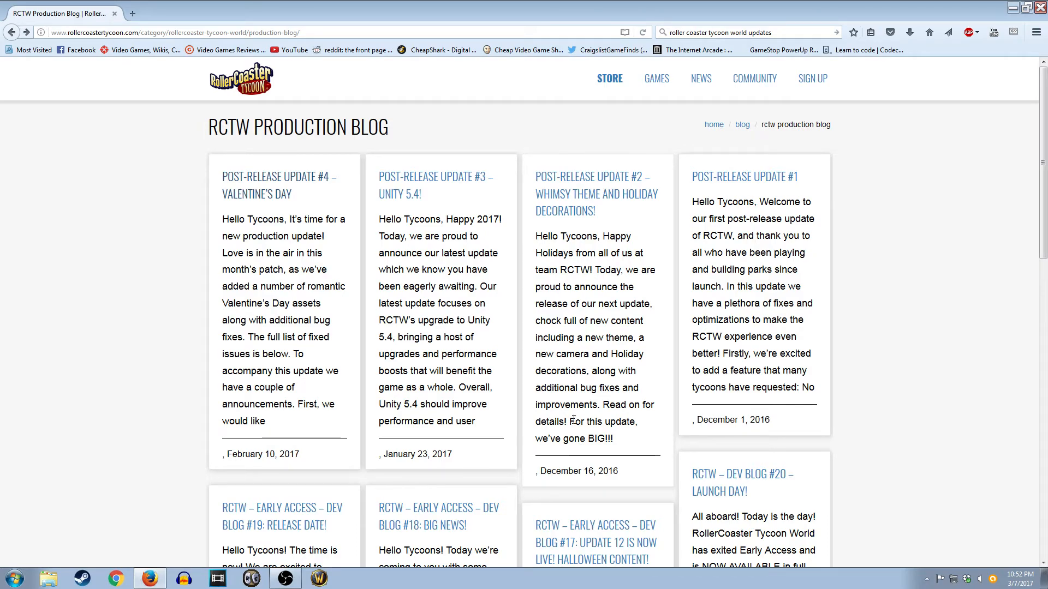
mouse_move(495, 291)
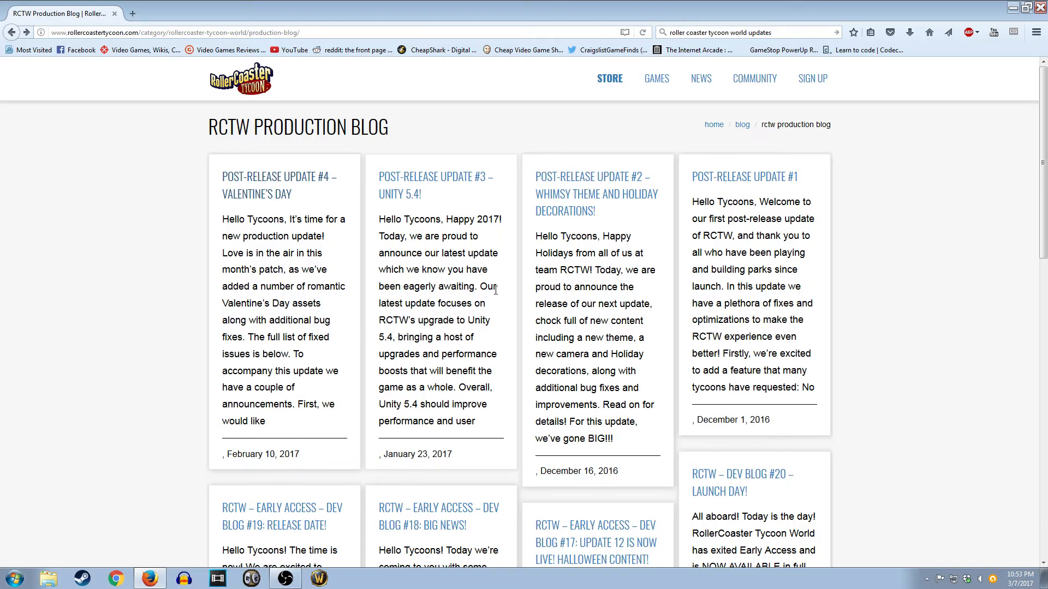
left_click(290, 49)
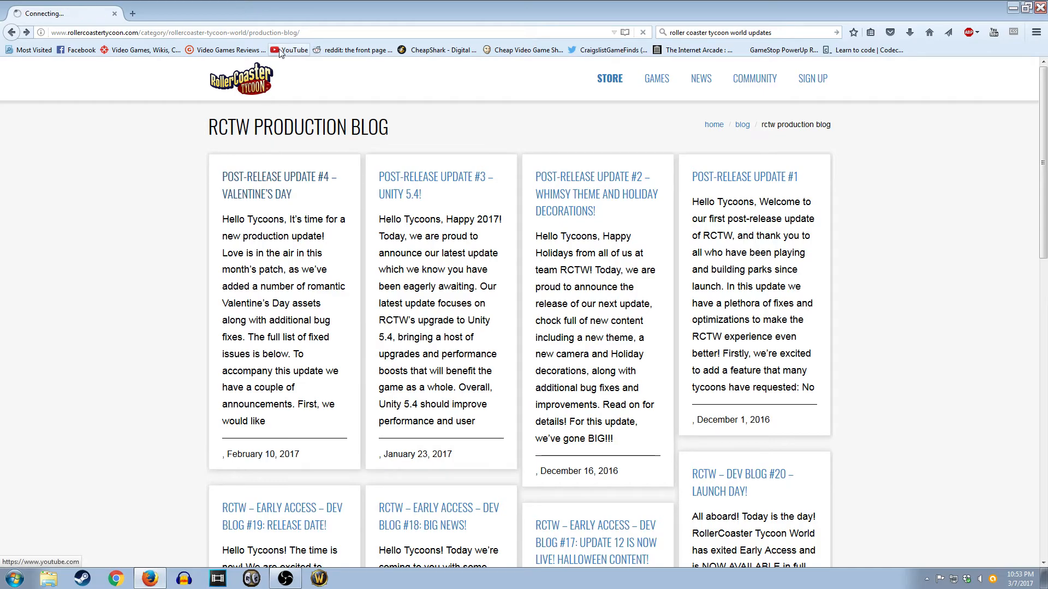
Browse the FANTAVISION channel's Uploads and playlist shelves and pick the Old Man Jenkins episode.
left_click(287, 49)
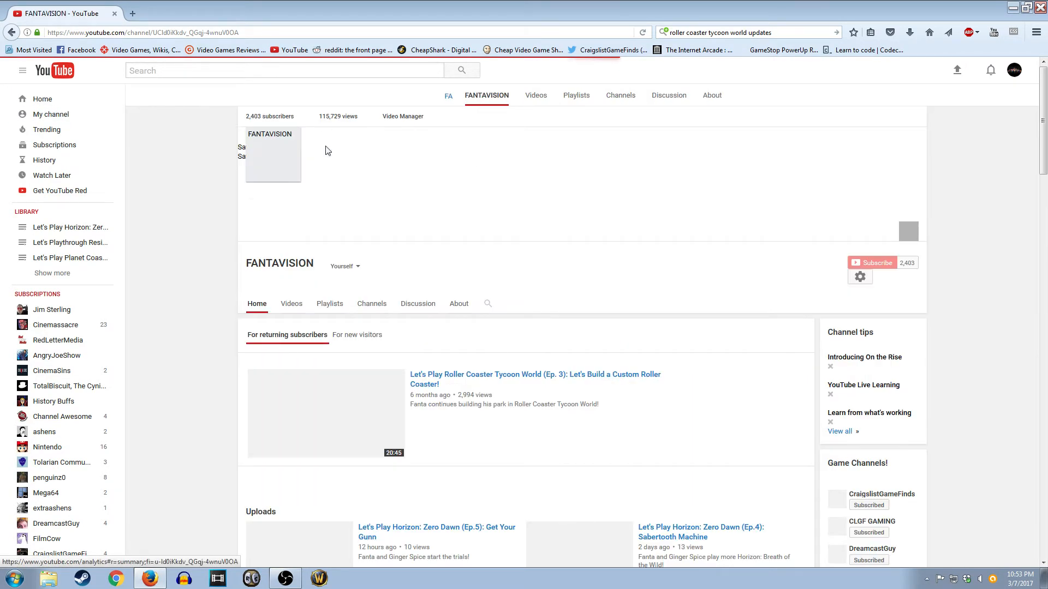
scroll("down", 3)
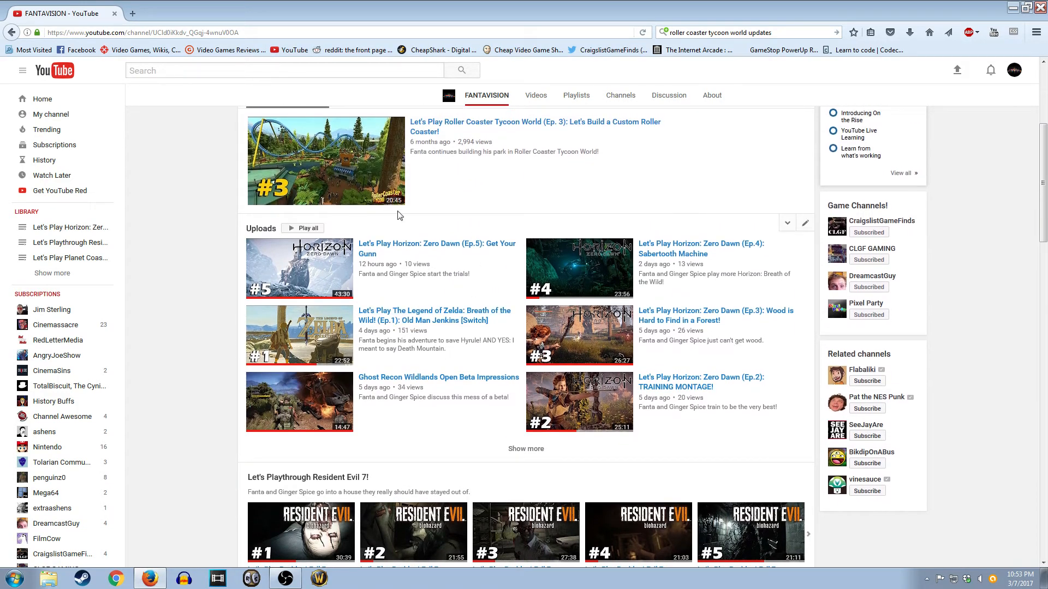
mouse_move(475, 260)
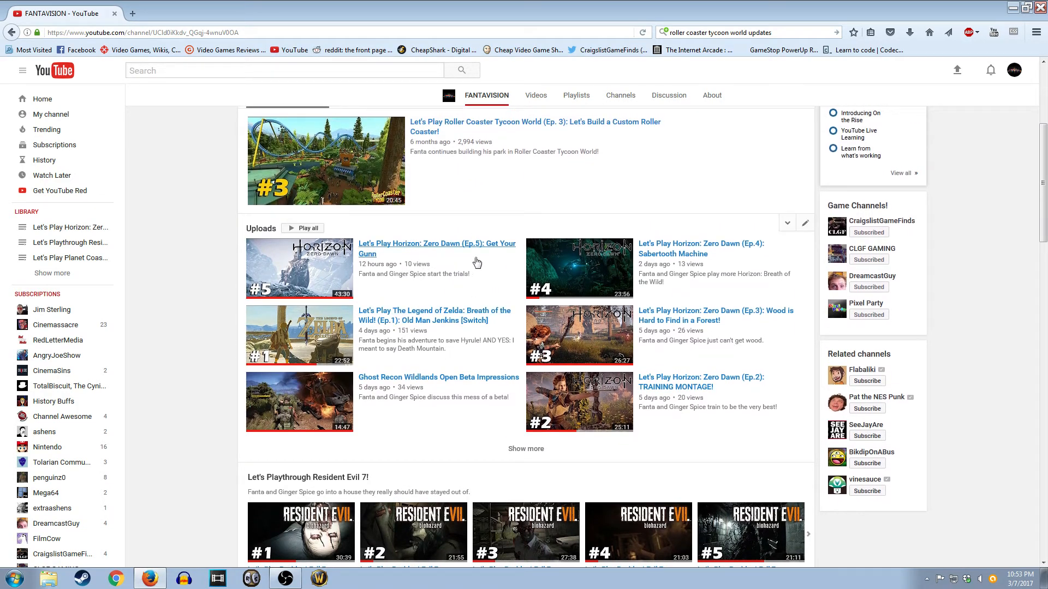
mouse_move(542, 306)
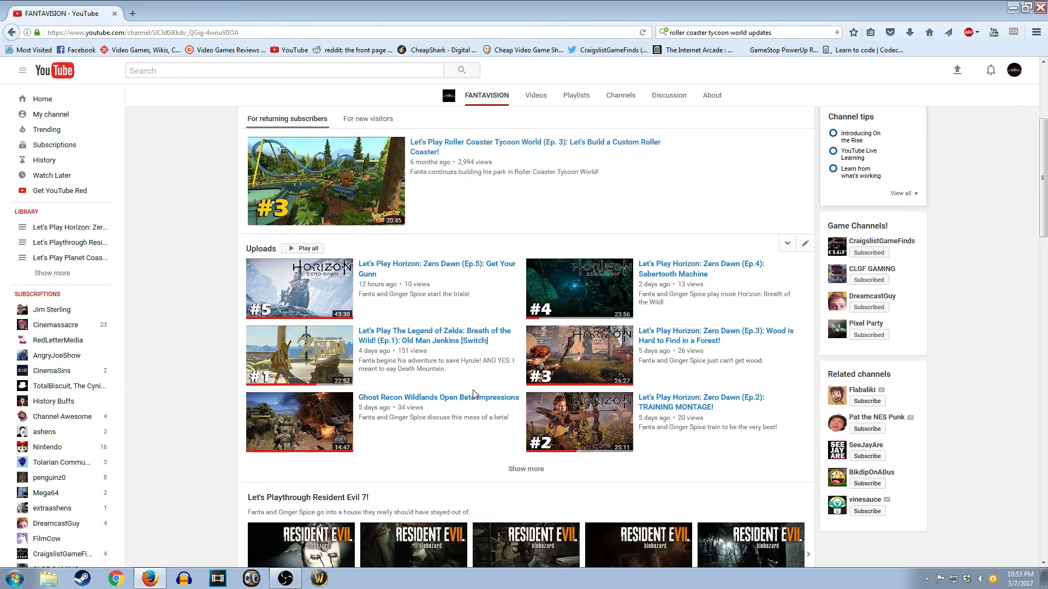
scroll("down", 3)
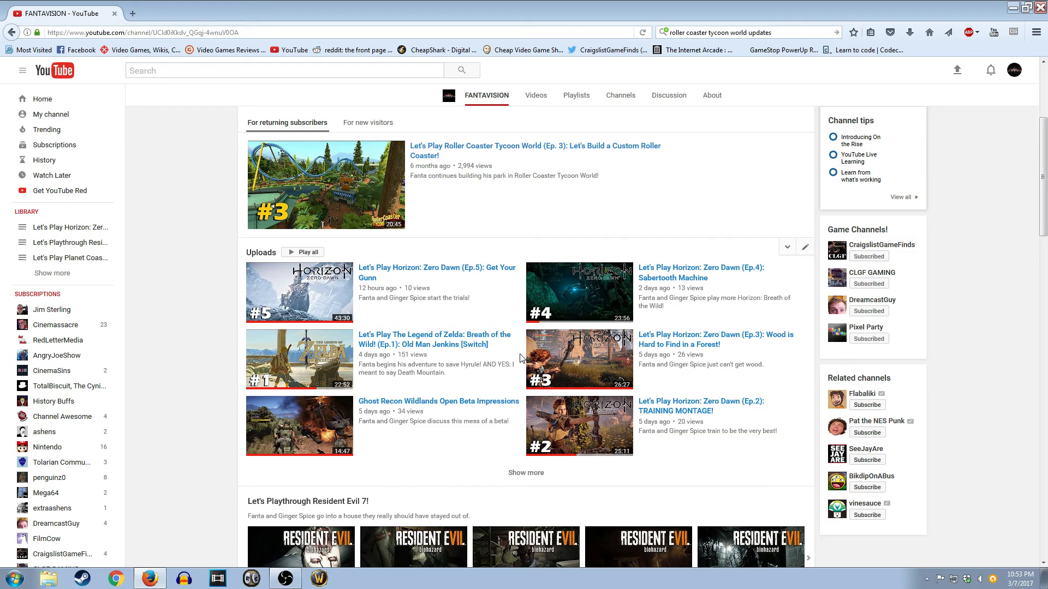
scroll("down", 3)
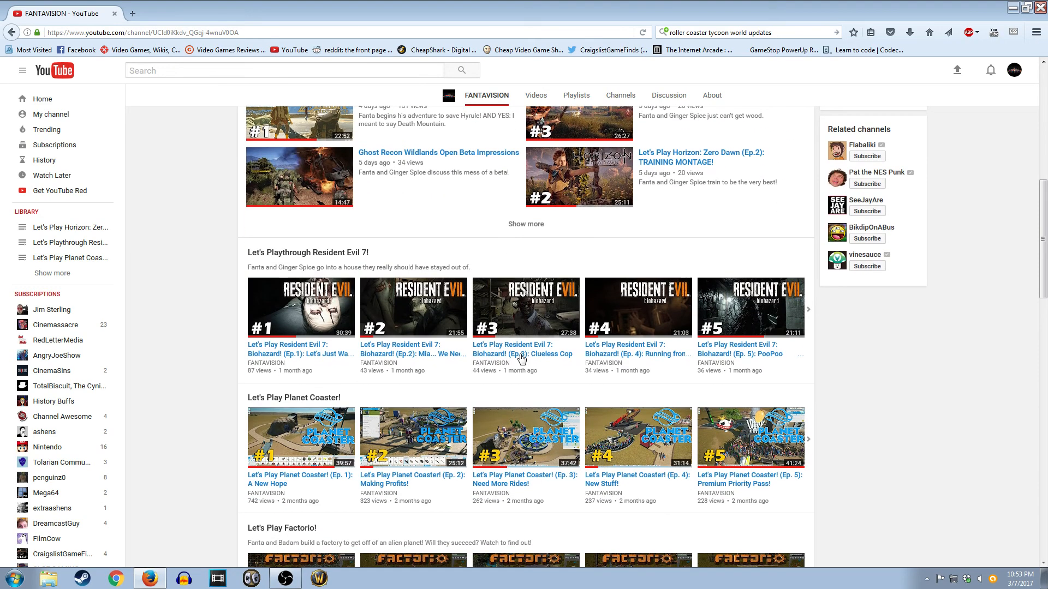
left_click(255, 100)
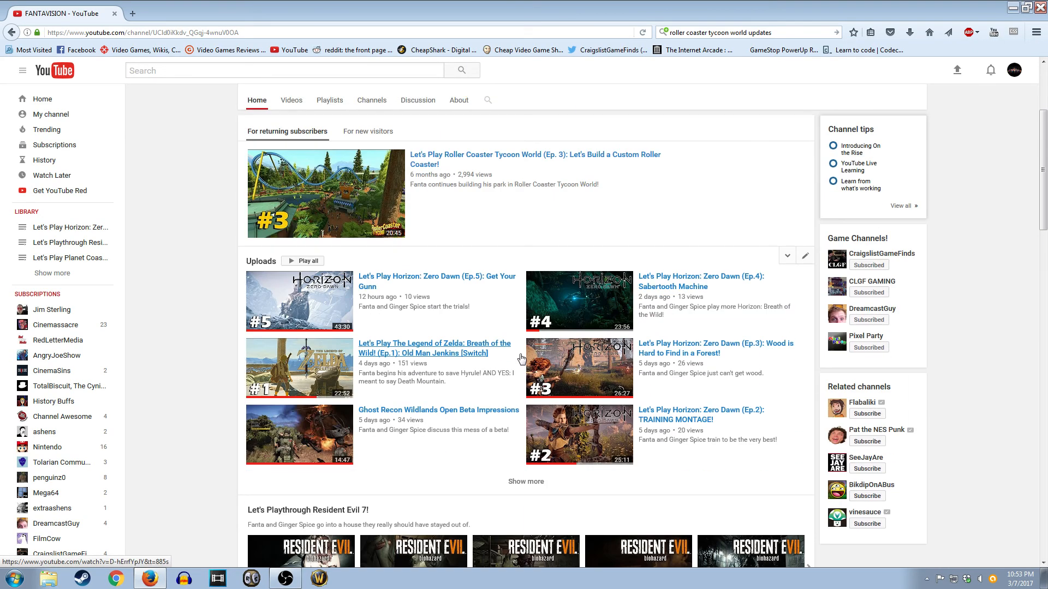